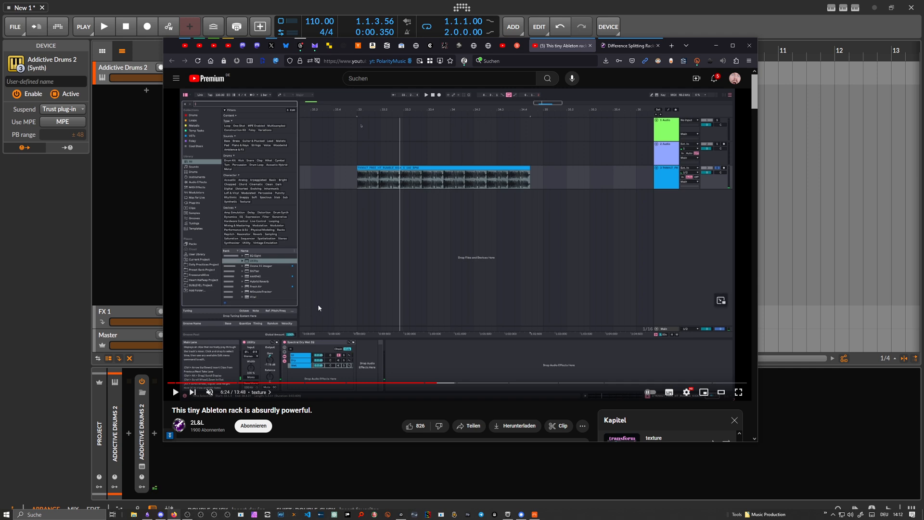
mouse_move(360, 293)
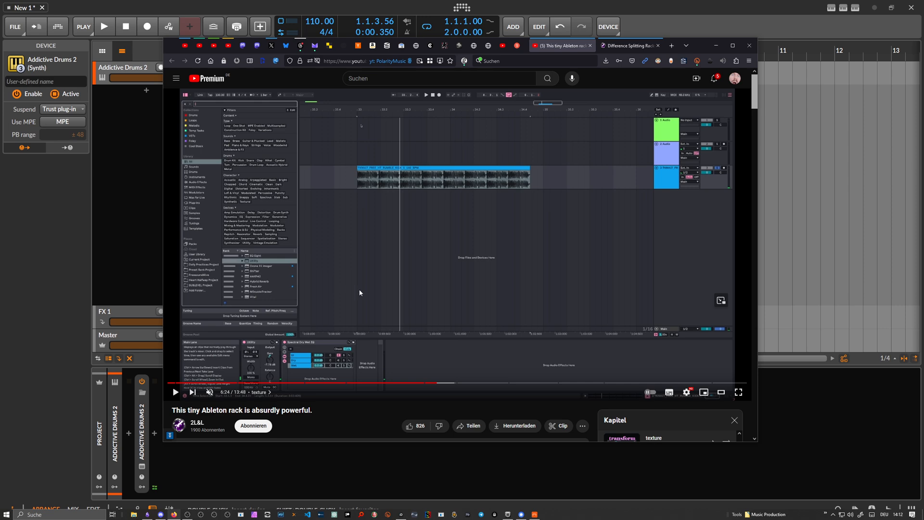
mouse_move(368, 283)
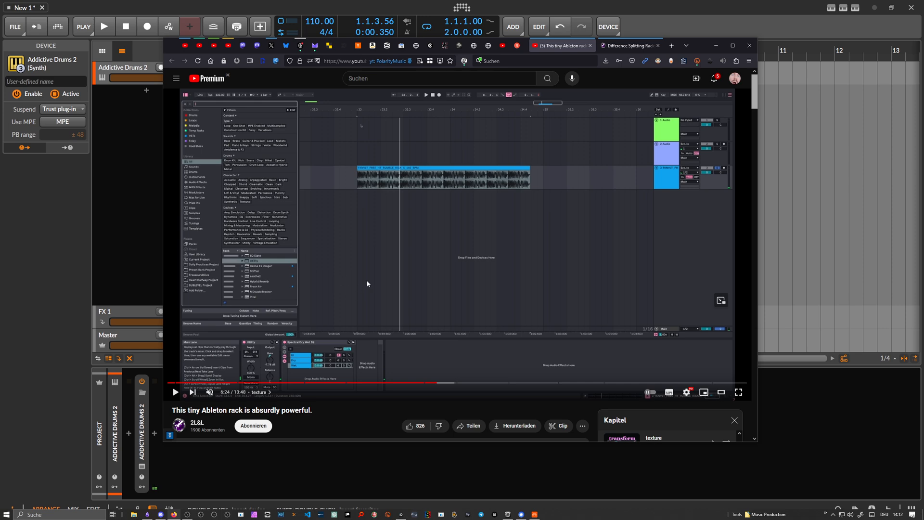
- Play the AD2Beat clip and open the audio-effect browser after Addictive Drums 2
scroll("down", 3)
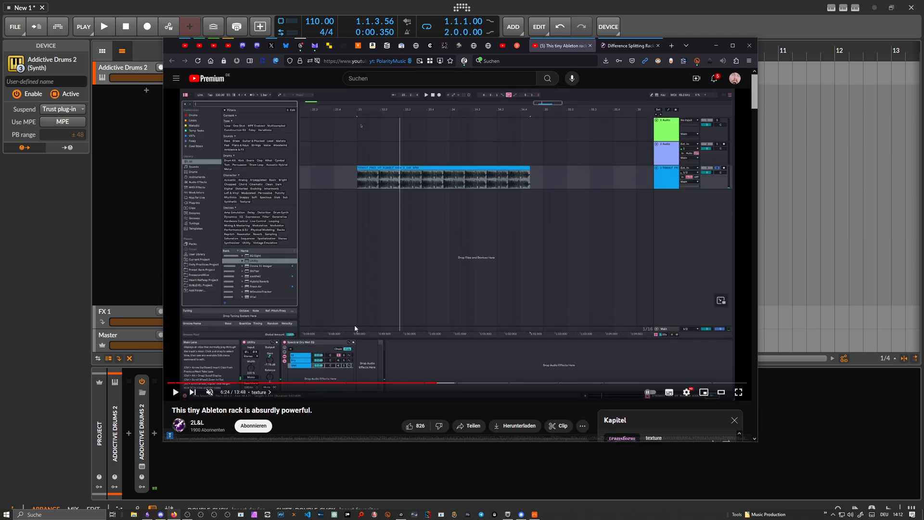
scroll("down", 3)
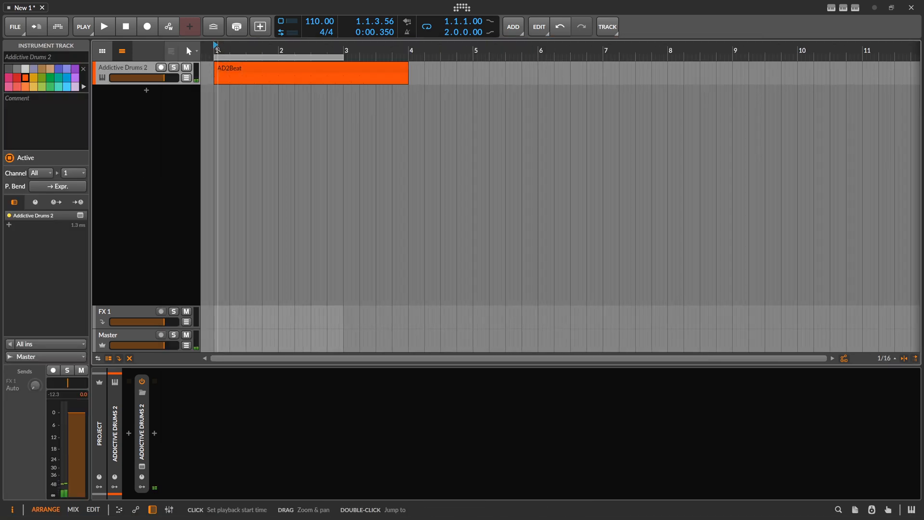
left_click(107, 27)
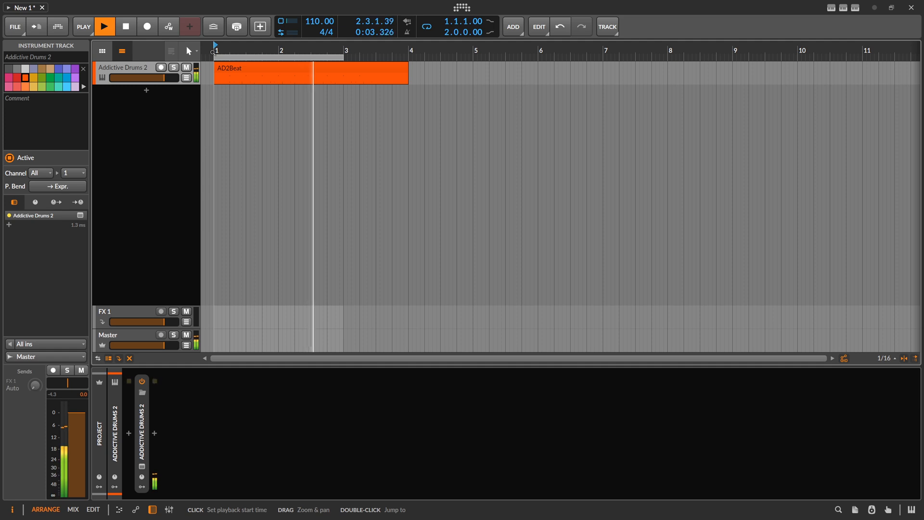
left_click(154, 434)
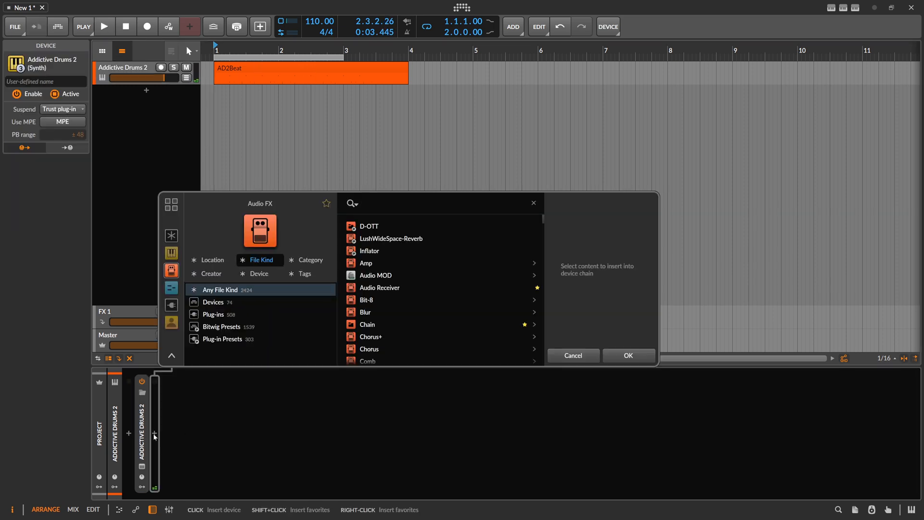
- Insert a Chain holding EQ+ and an L/R-inverted Tool, with Chain mix at 100%
type("chain")
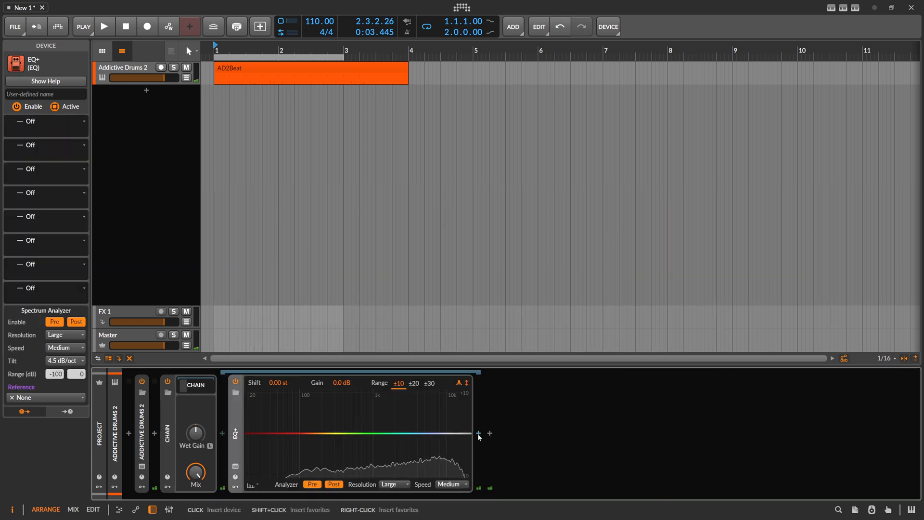
left_click(479, 433)
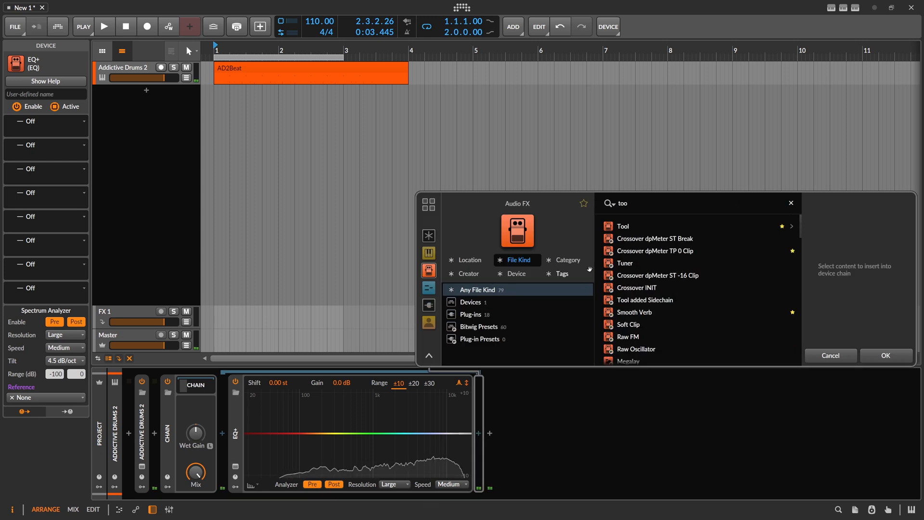
double_click(624, 225)
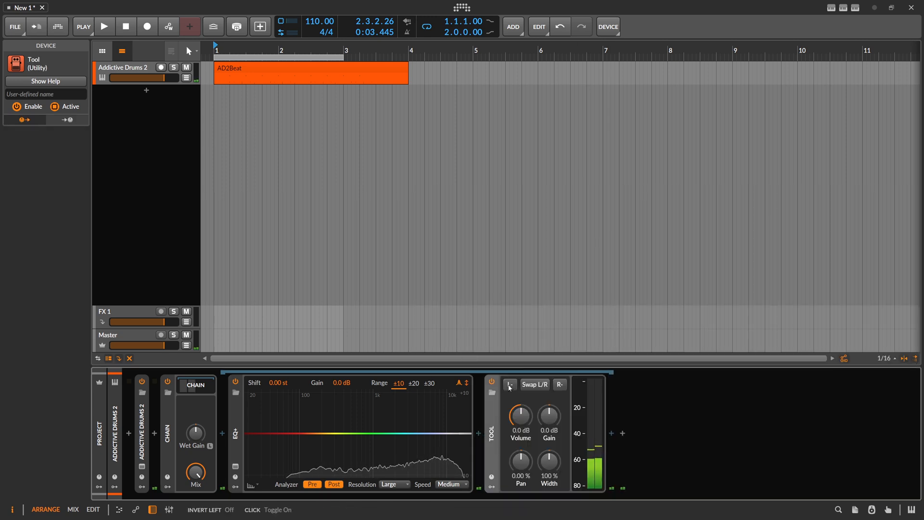
left_click(510, 384)
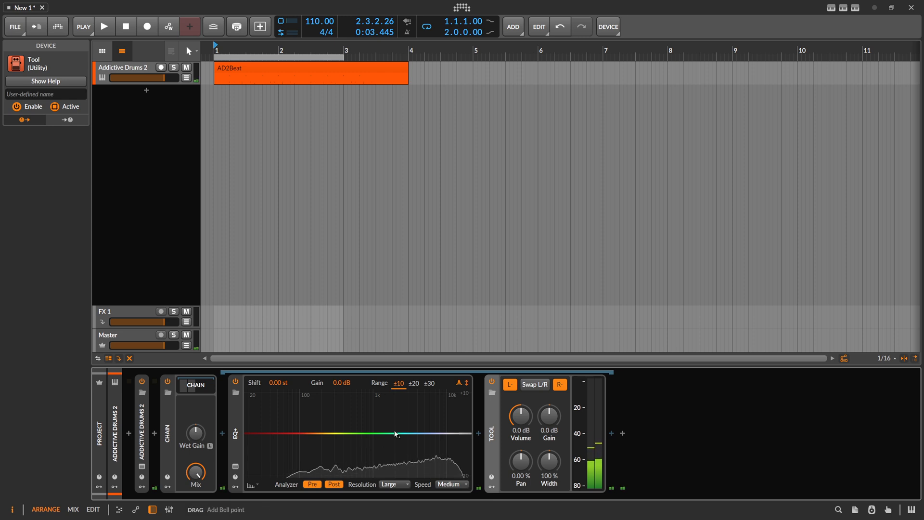
mouse_move(291, 419)
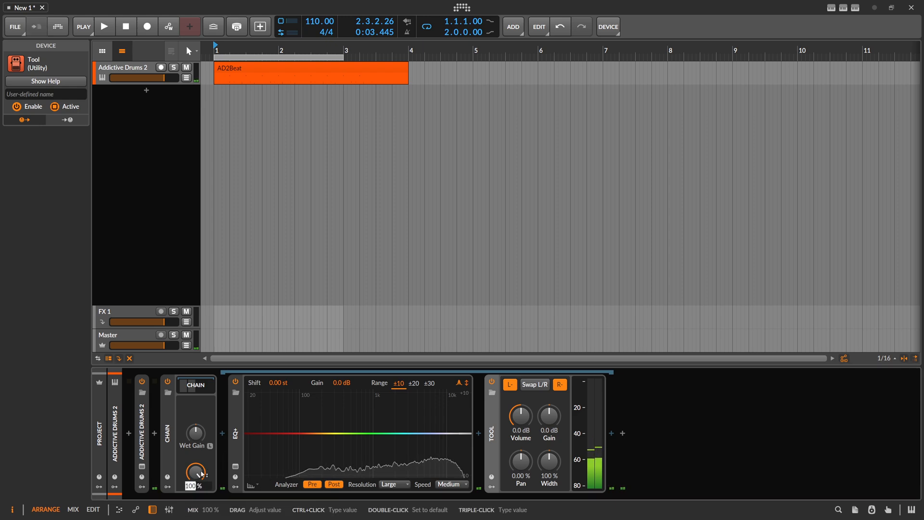
left_click_drag(195, 472, 196, 480)
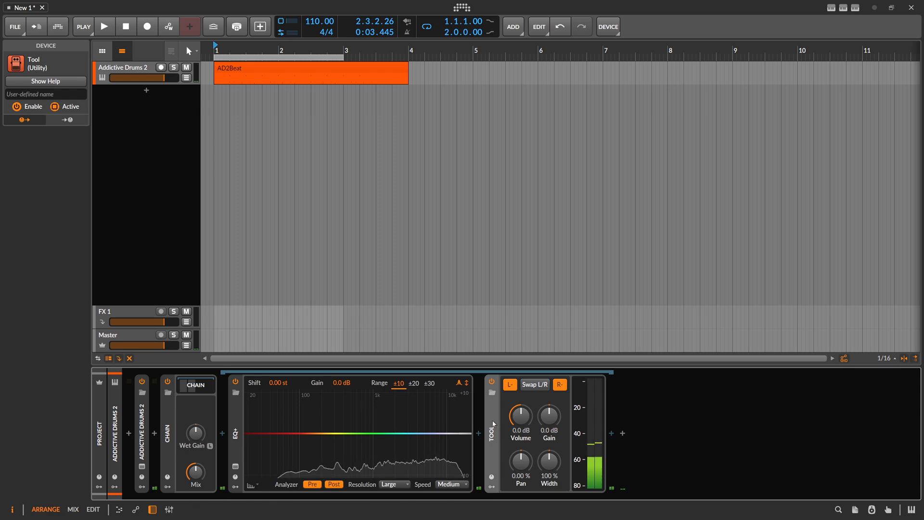
mouse_move(464, 424)
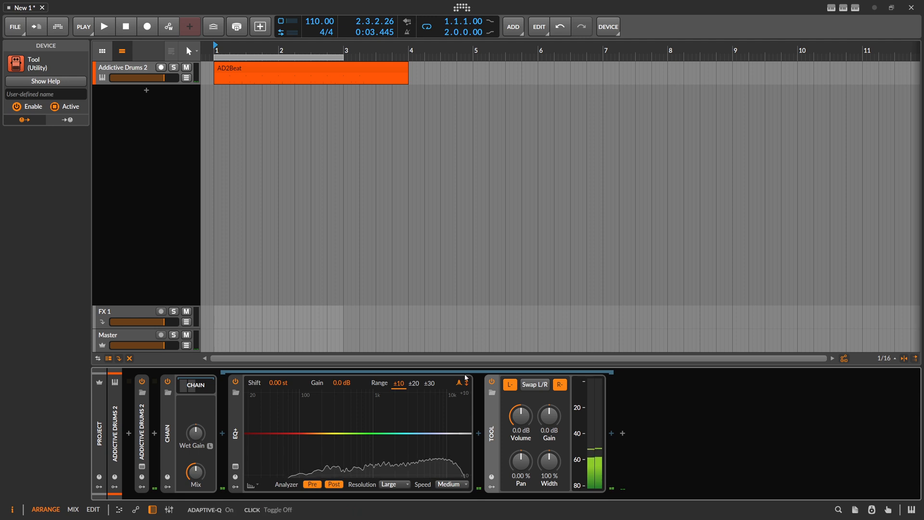
- Play the beat and sweep an EQ+ bell boost from the low mids through the highs
left_click(104, 26)
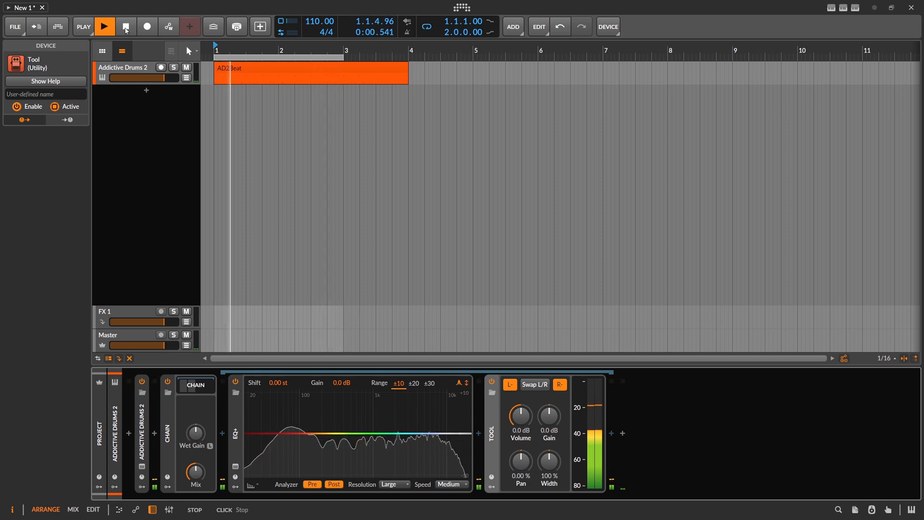
left_click(126, 26)
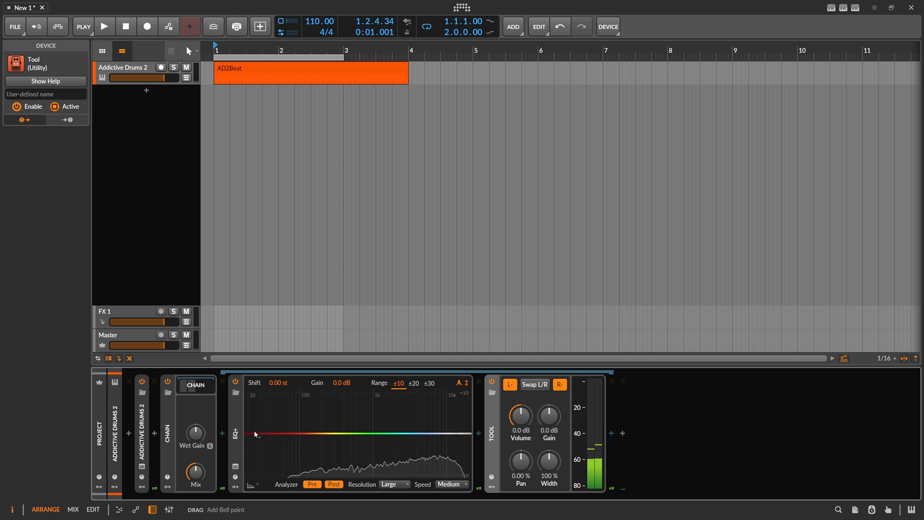
mouse_move(351, 432)
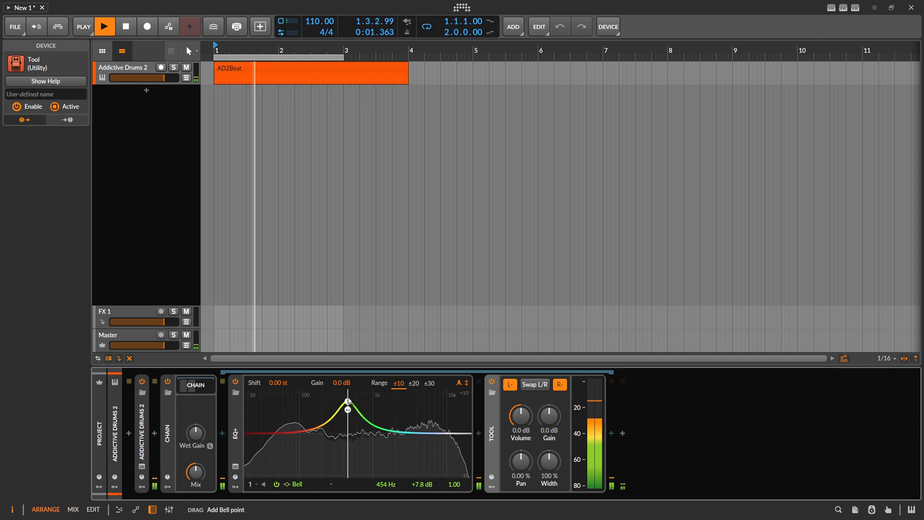
left_click_drag(348, 404, 430, 404)
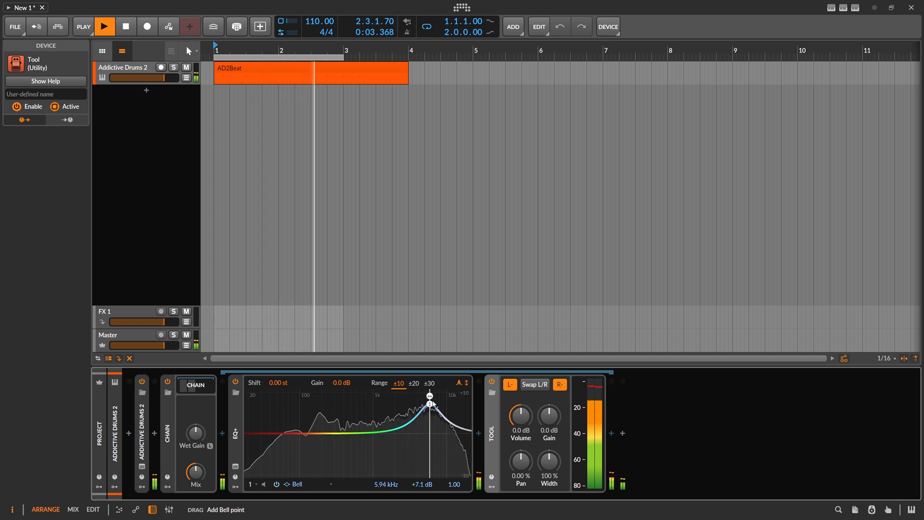
left_click_drag(429, 405, 374, 403)
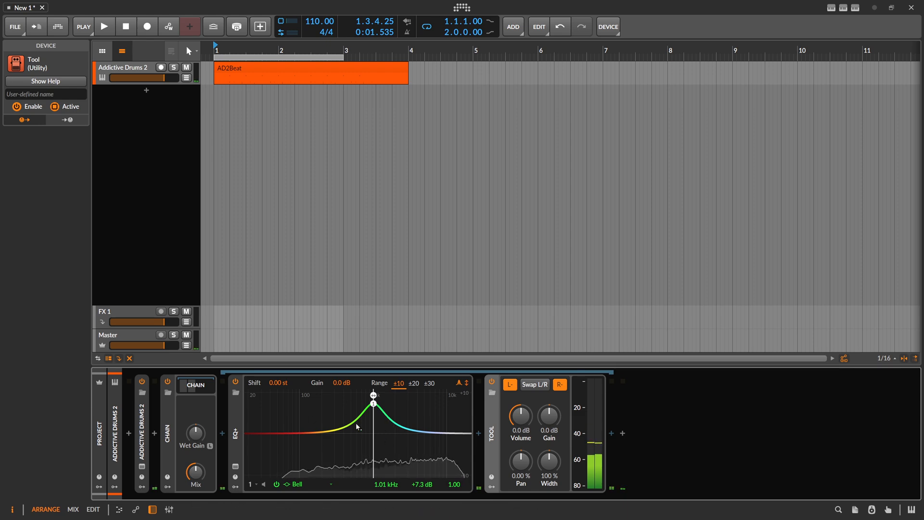
- Replace that bell with a new point boosting about 8.1 dB near 2 kHz, then stop playback
left_click_drag(372, 404, 373, 454)
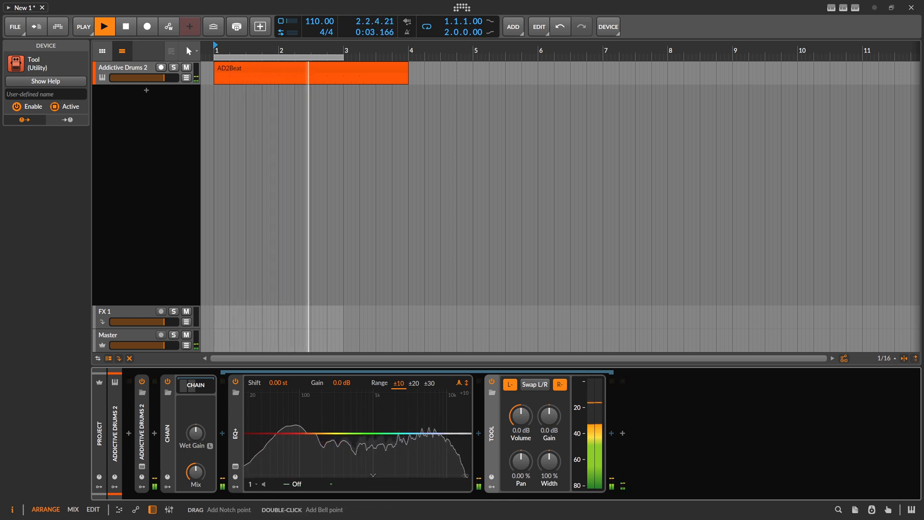
double_click(325, 459)
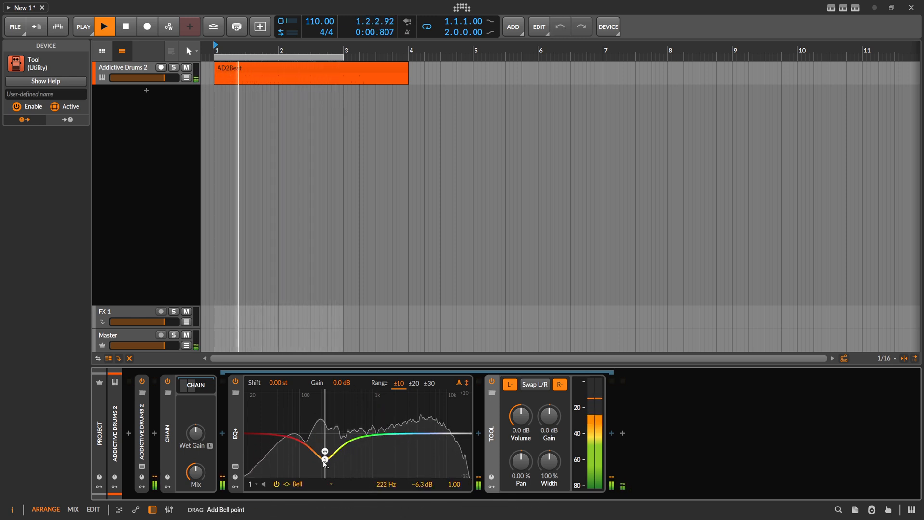
left_click_drag(323, 459, 392, 470)
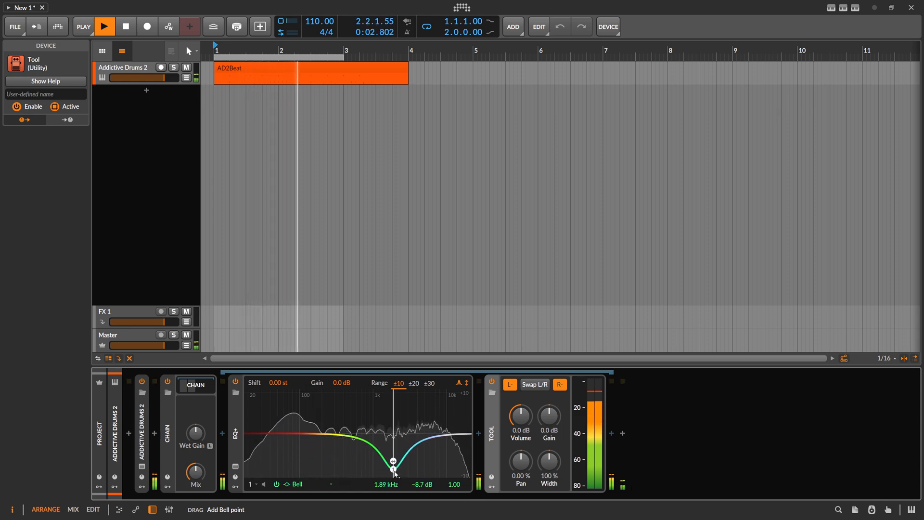
left_click_drag(392, 472, 394, 400)
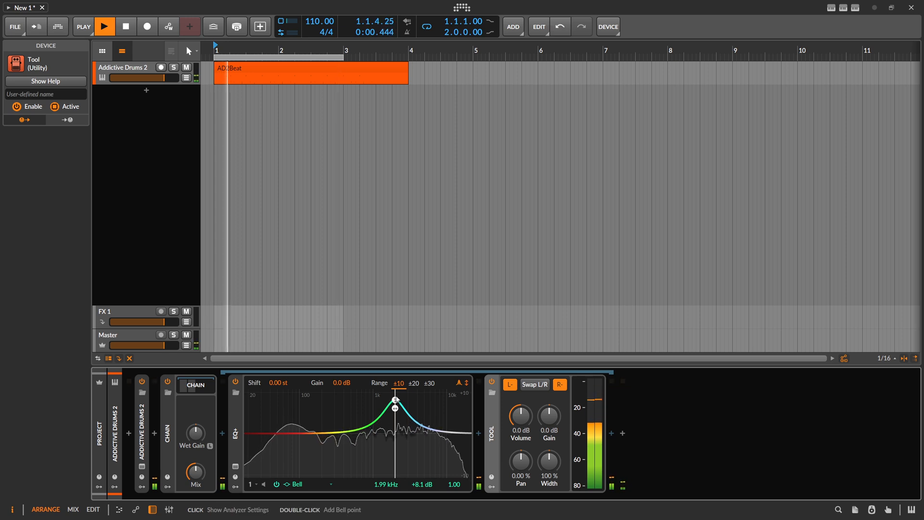
left_click(106, 27)
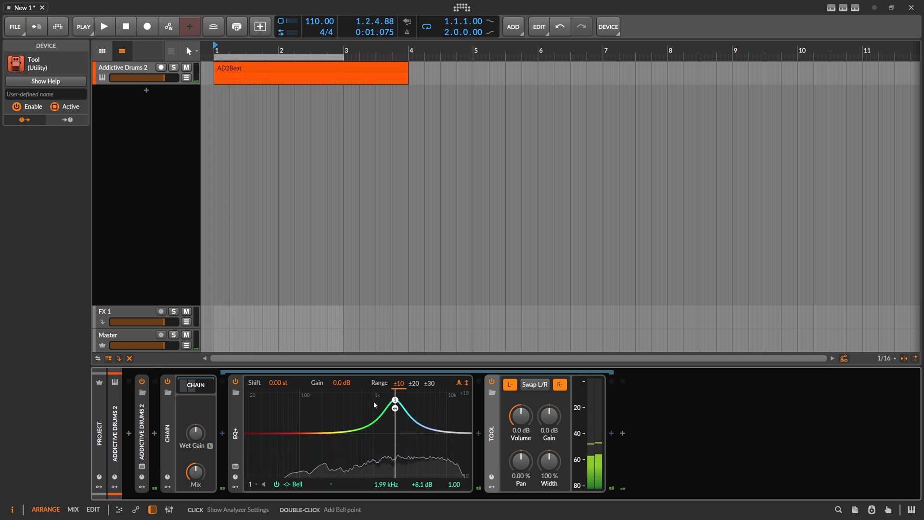
mouse_move(383, 407)
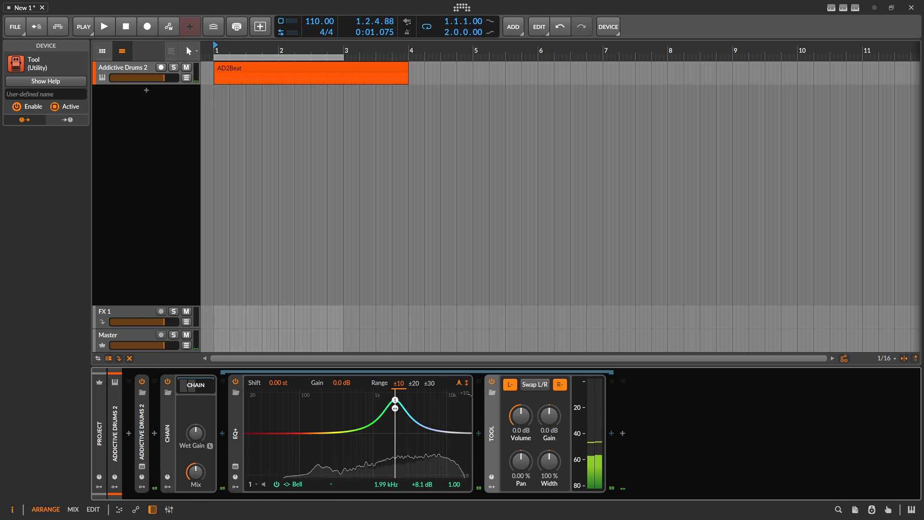
mouse_move(388, 419)
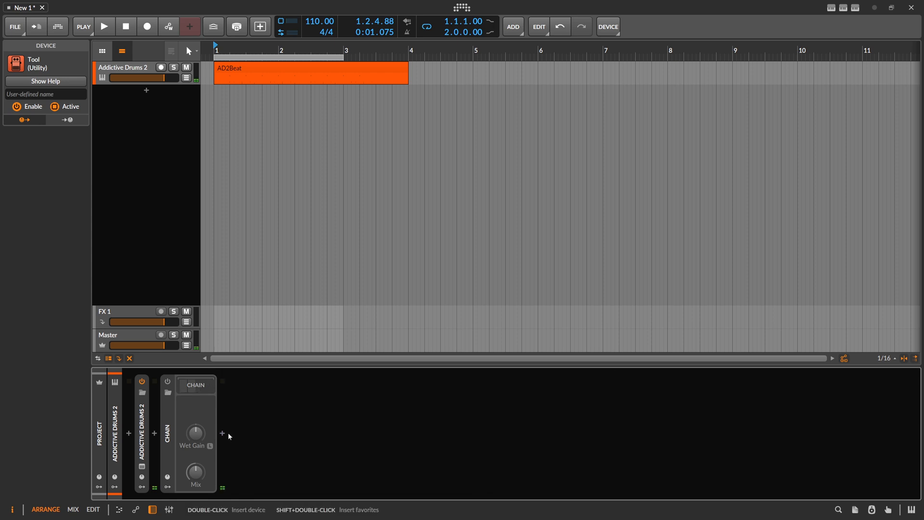
- Remove the Over distortion and open the audio-effect browser after Chain
left_click(220, 432)
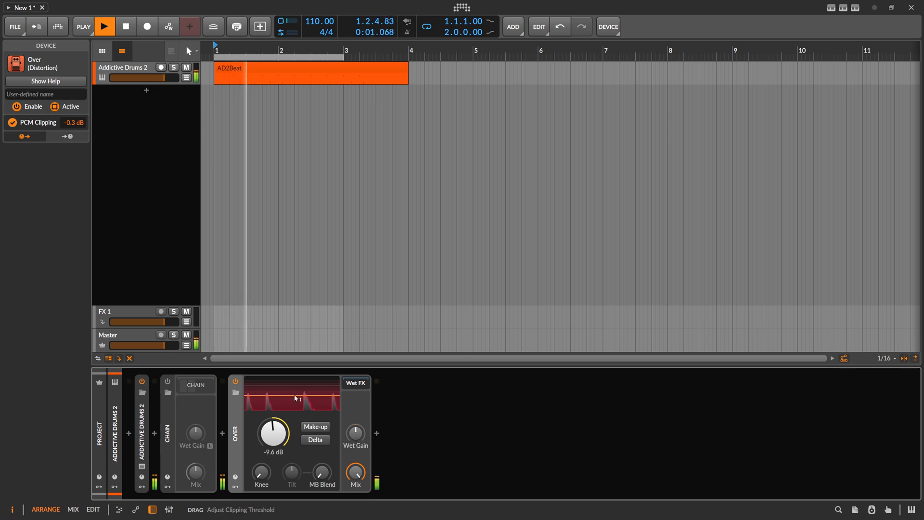
left_click(315, 440)
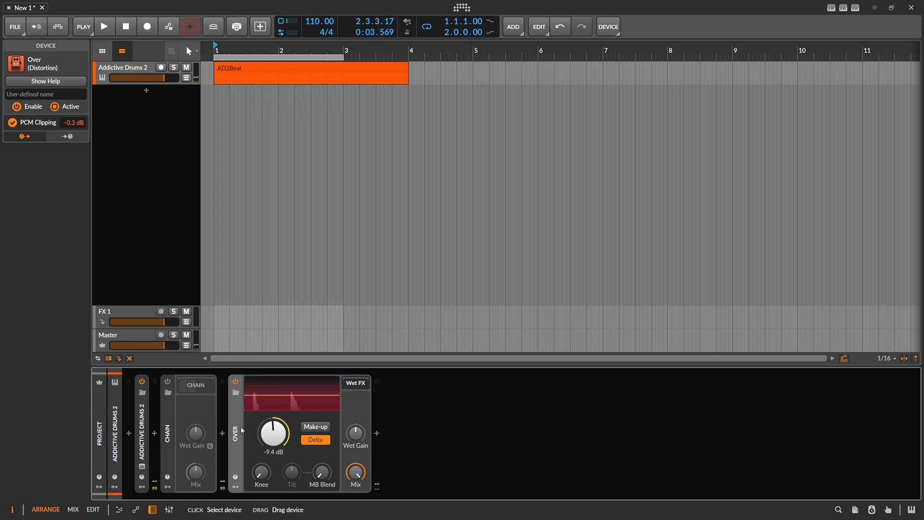
left_click(220, 433)
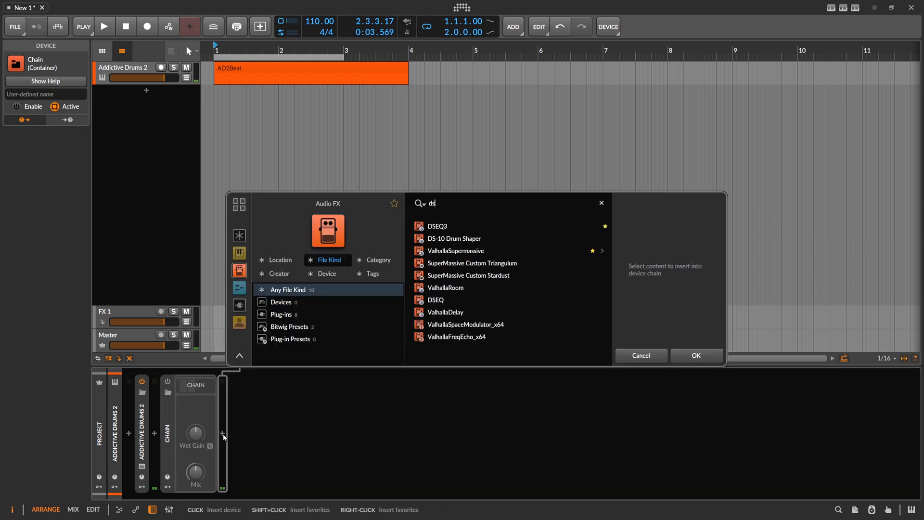
- Insert the DSEQ3 equaliser after Chain and toggle its delta monitoring mode
double_click(437, 226)
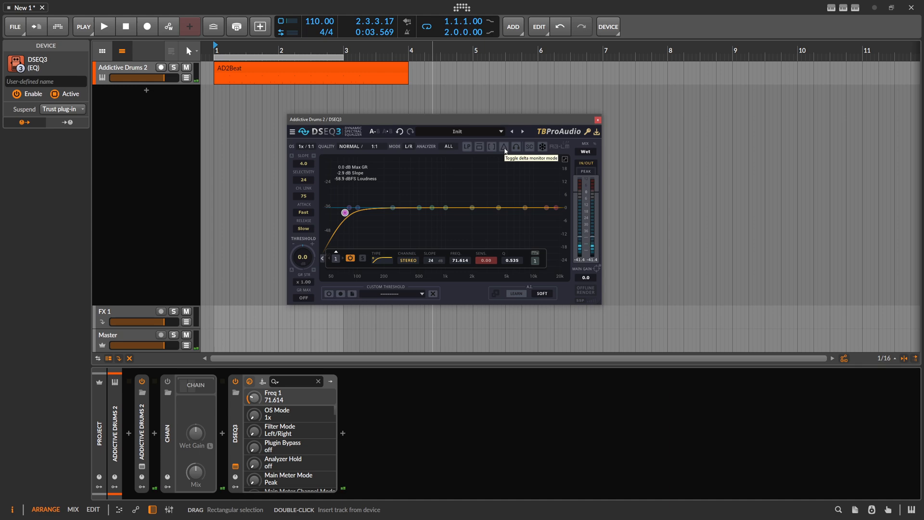
left_click(106, 25)
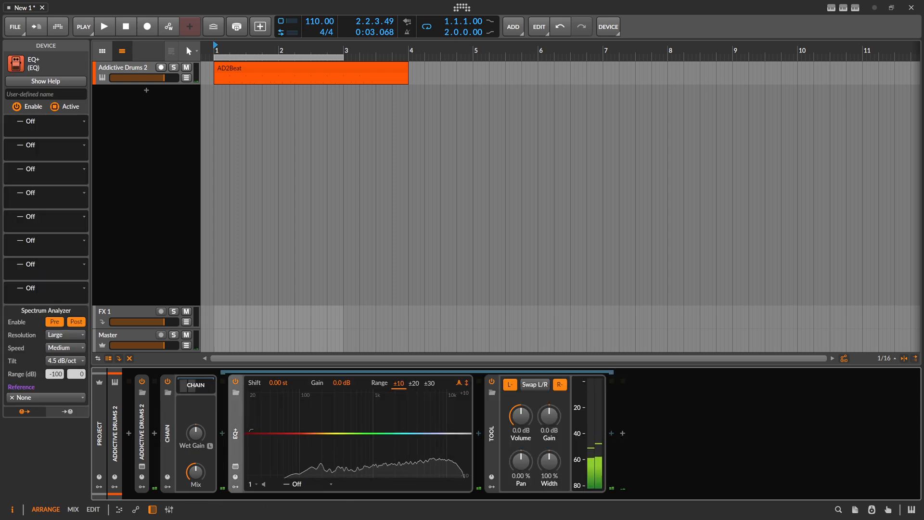
mouse_move(236, 439)
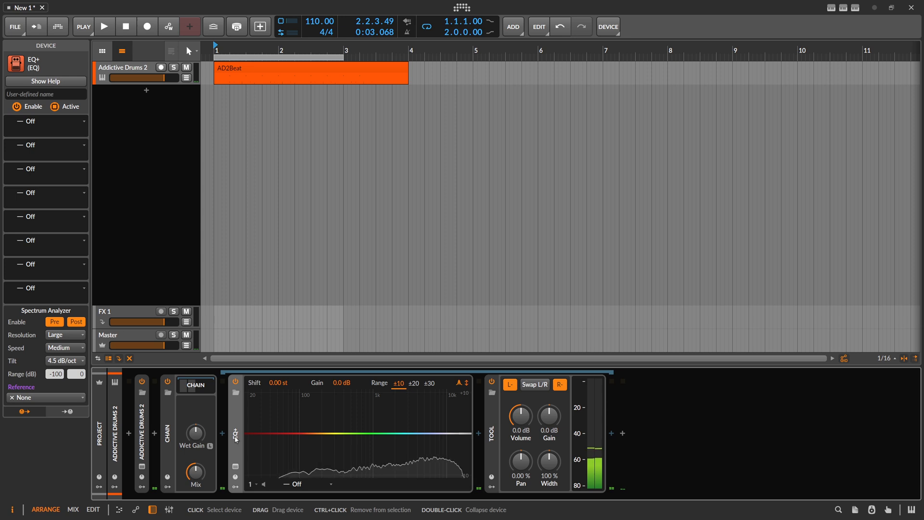
- Set up the FX Layer after Chain and name its effect layer 'Wet'
left_click(221, 432)
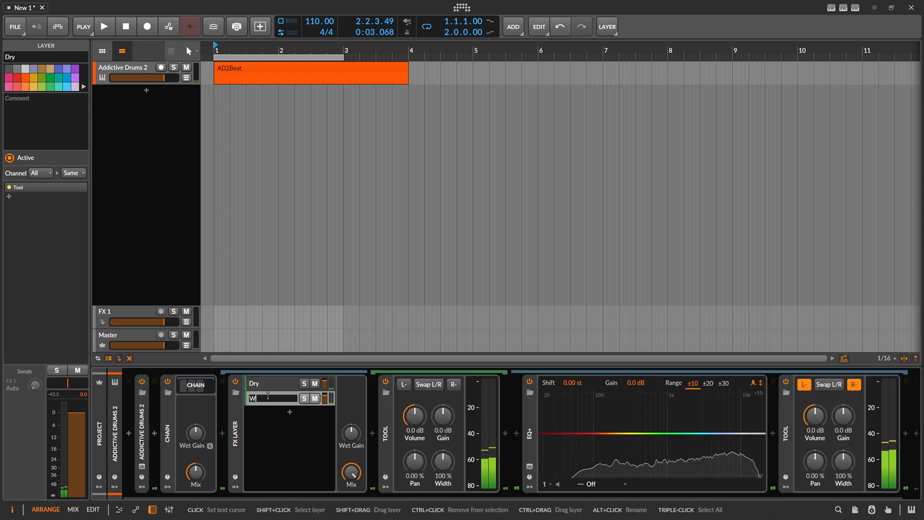
type("Wet")
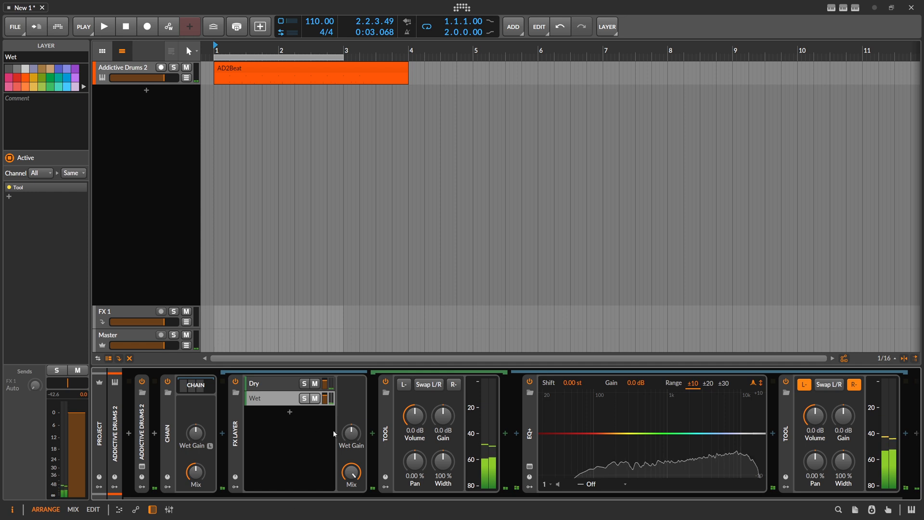
left_click(369, 446)
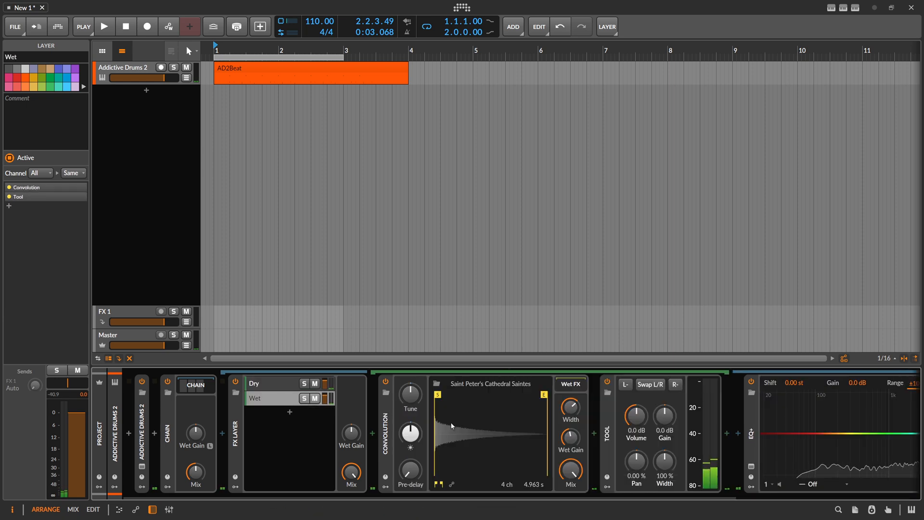
mouse_move(640, 423)
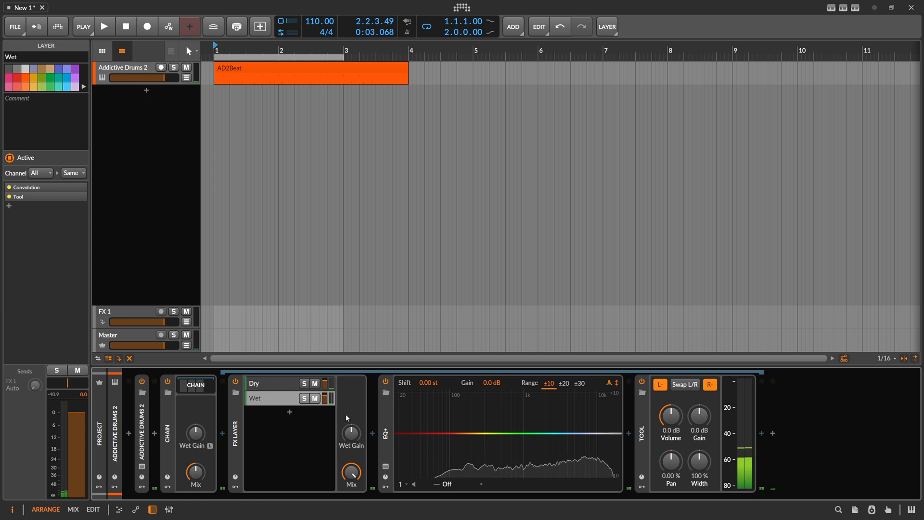
mouse_move(493, 438)
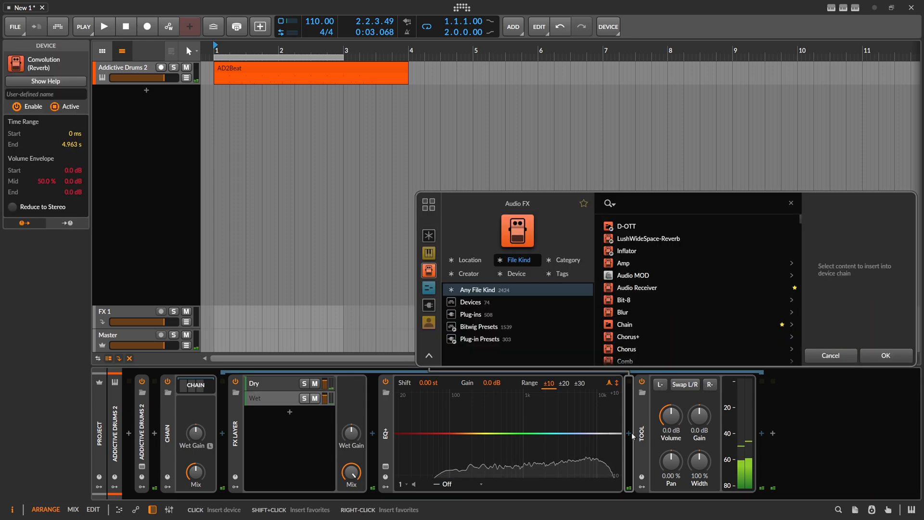
- Insert an Audio Receiver after EQ+ sourcing FX Layer Chains > Wet > Tool Out
type("audio")
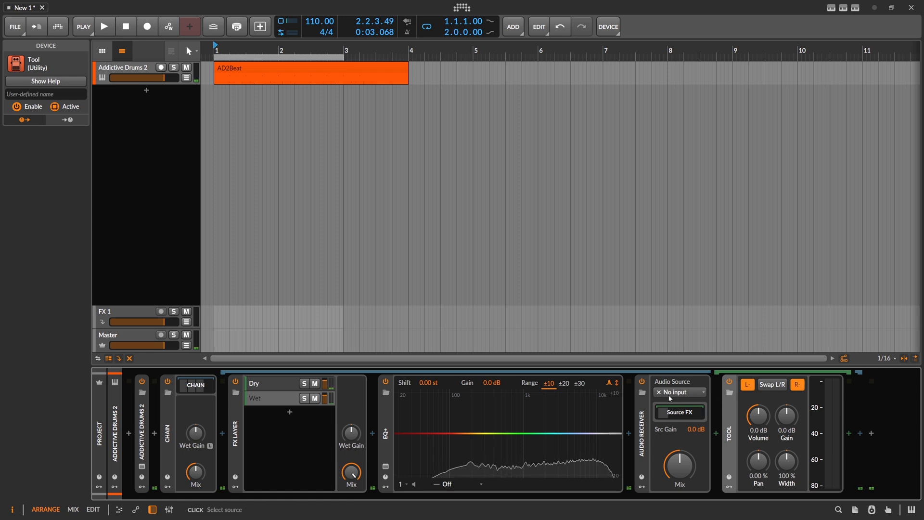
left_click(680, 392)
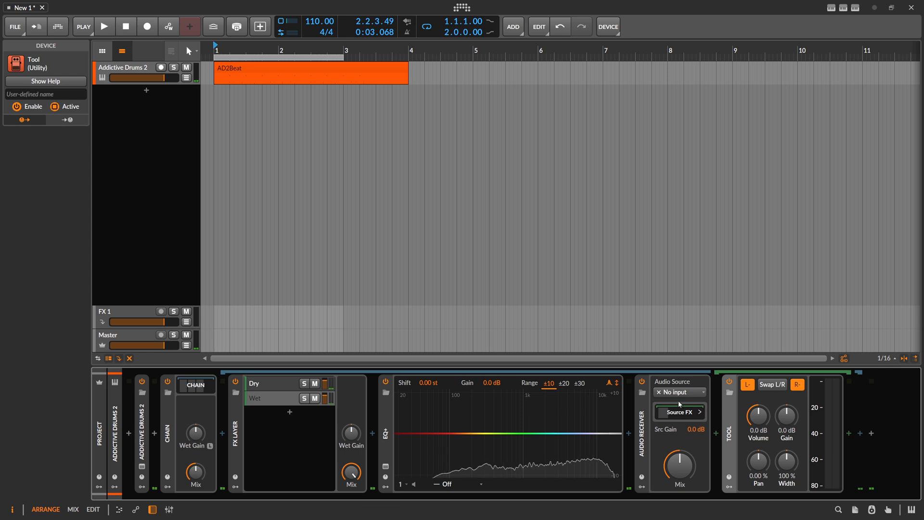
left_click(679, 391)
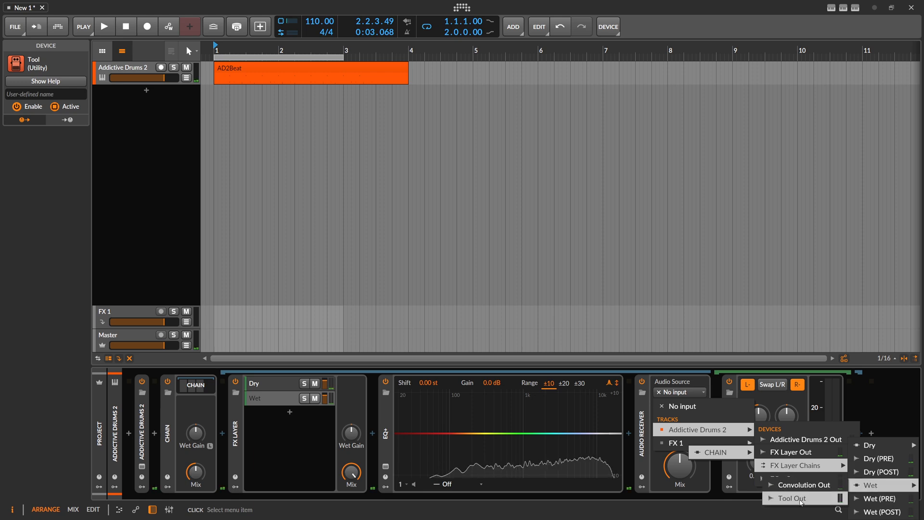
left_click(790, 498)
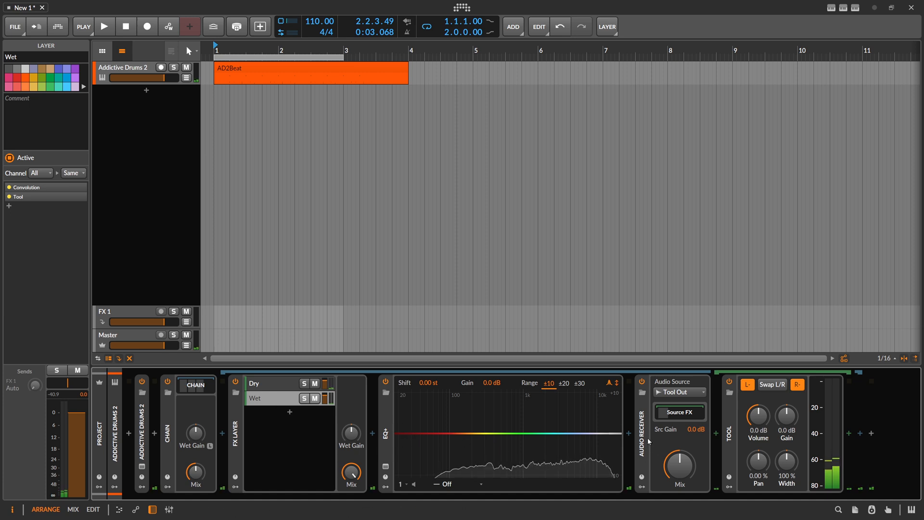
mouse_move(637, 433)
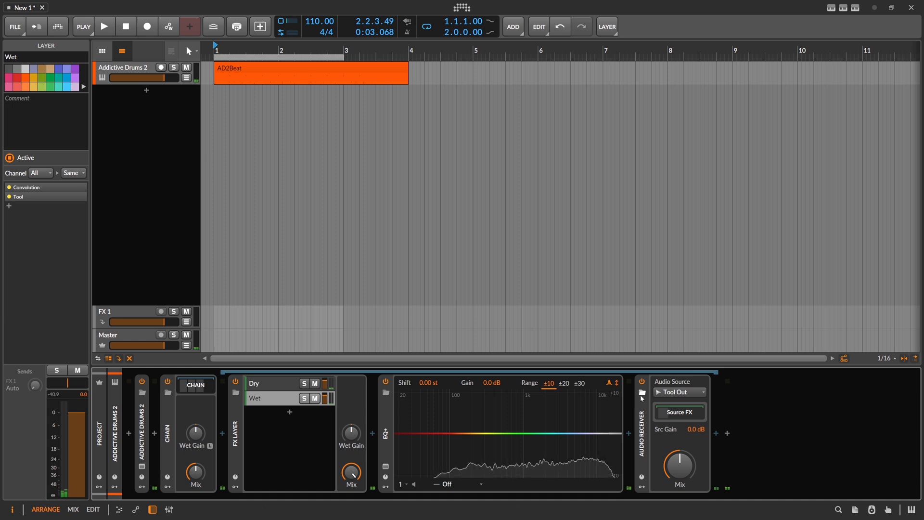
left_click(105, 26)
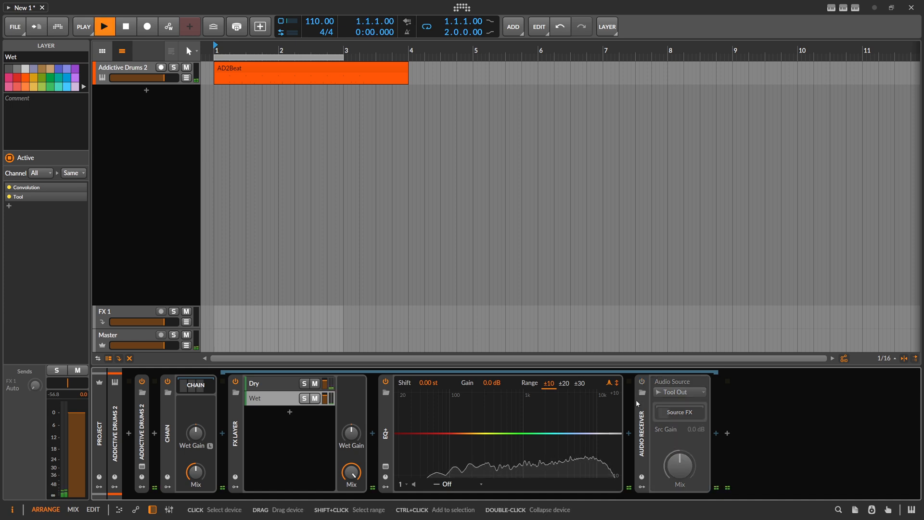
left_click(107, 26)
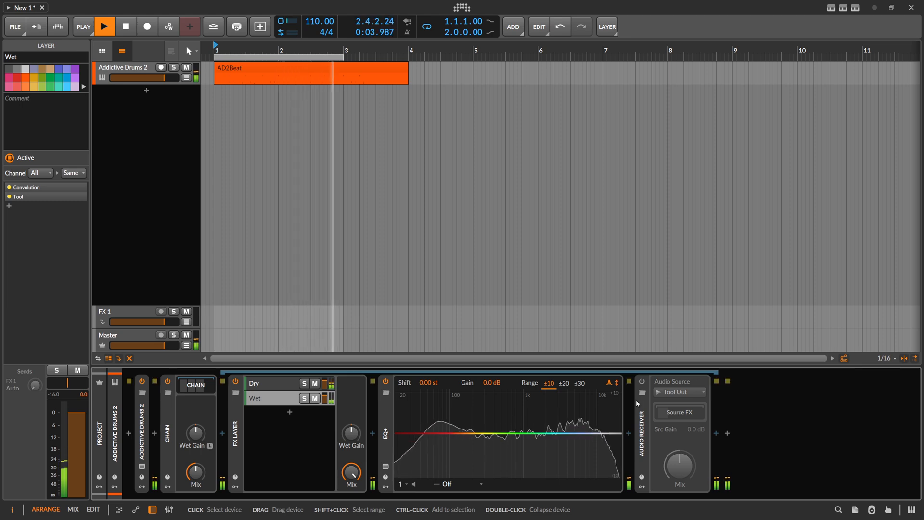
left_click(106, 26)
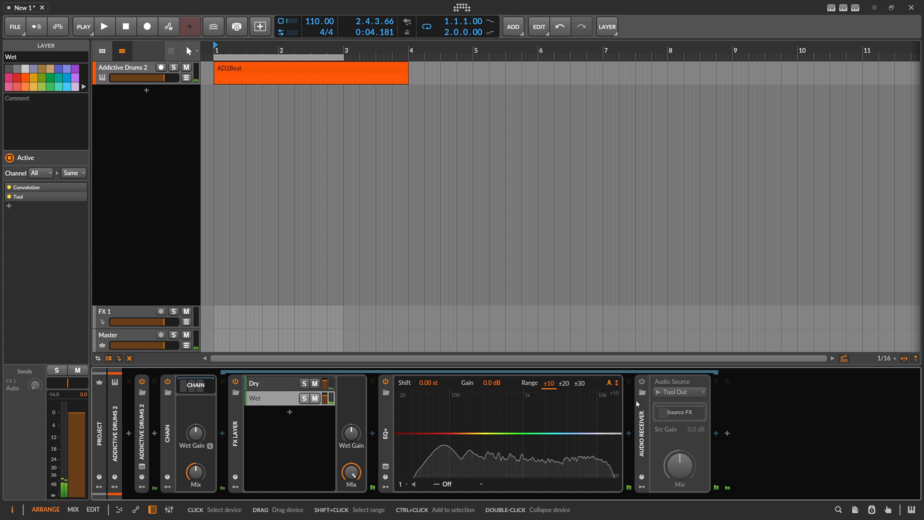
left_click(104, 26)
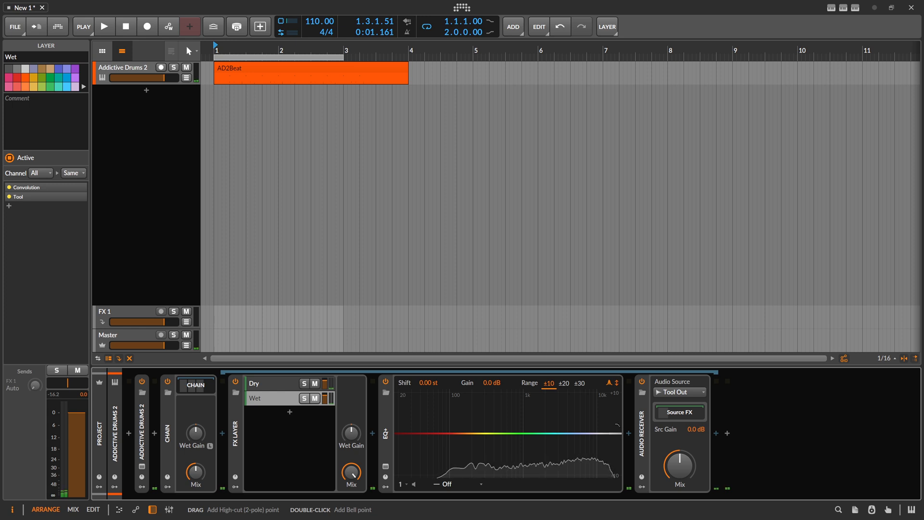
- Give the Audio Receiver the user-defined name 'Flip'
left_click(103, 25)
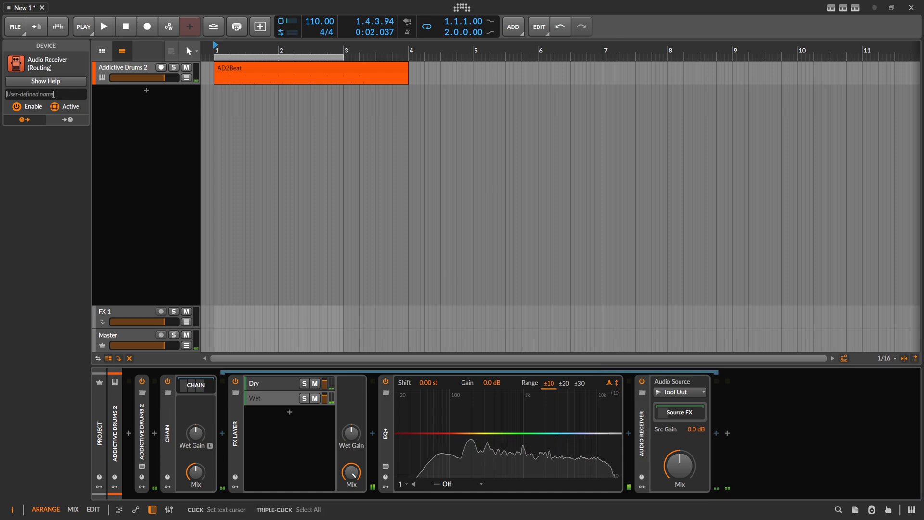
type("Flip")
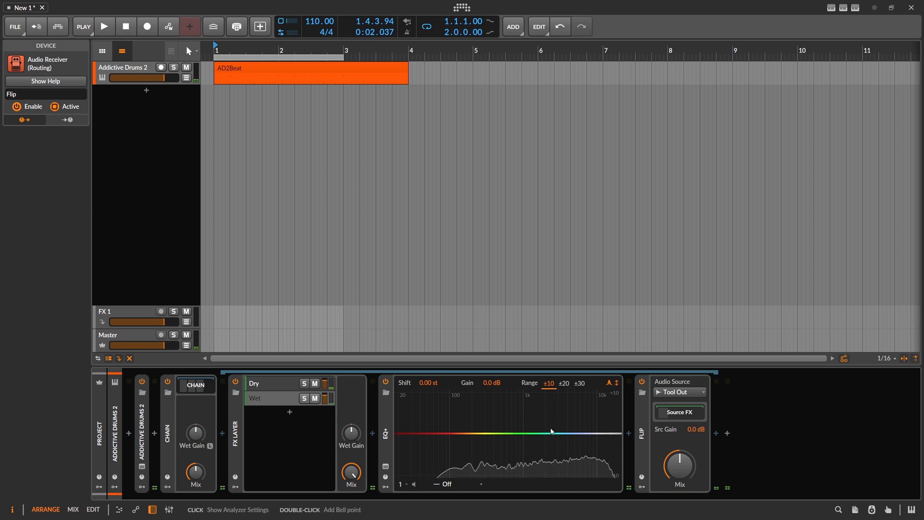
double_click(549, 411)
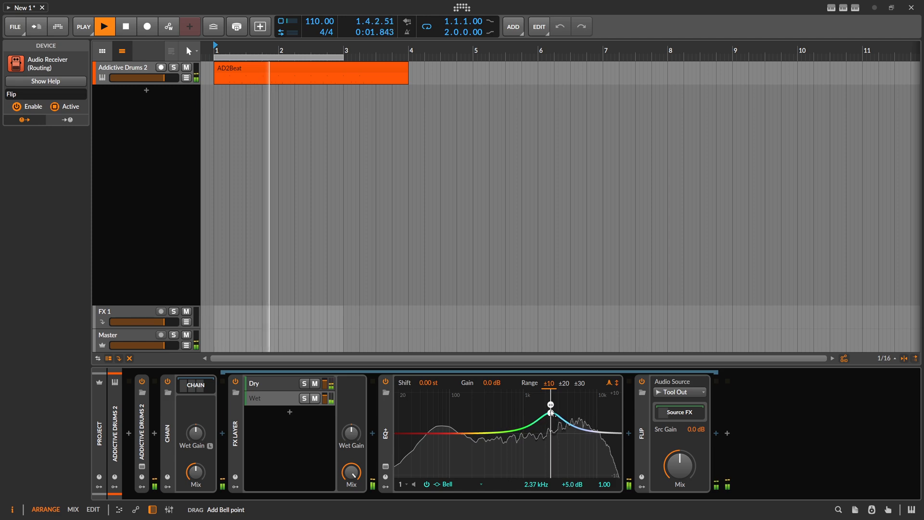
left_click_drag(549, 405, 522, 396)
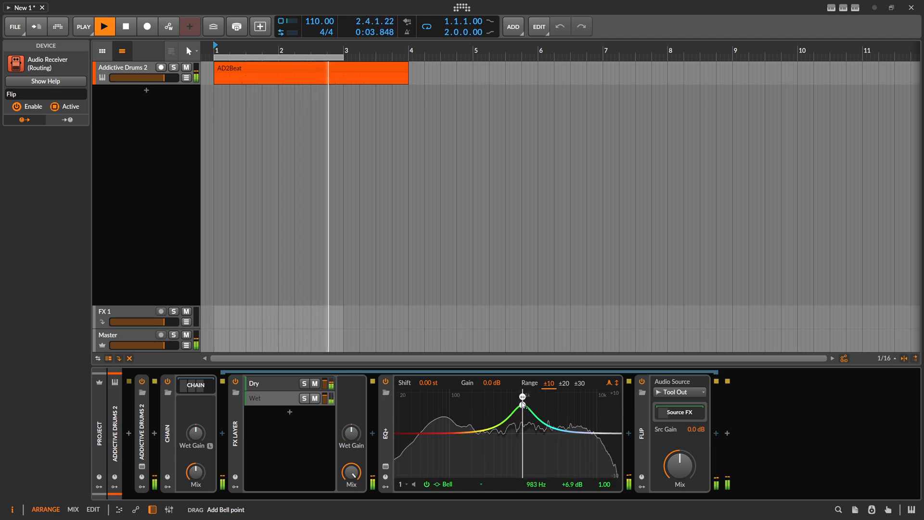
left_click_drag(521, 396, 506, 472)
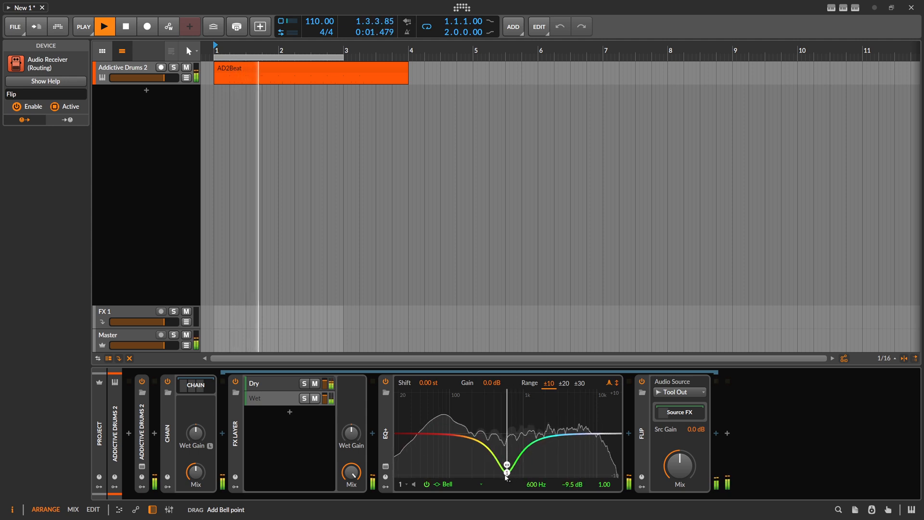
left_click_drag(505, 470, 540, 467)
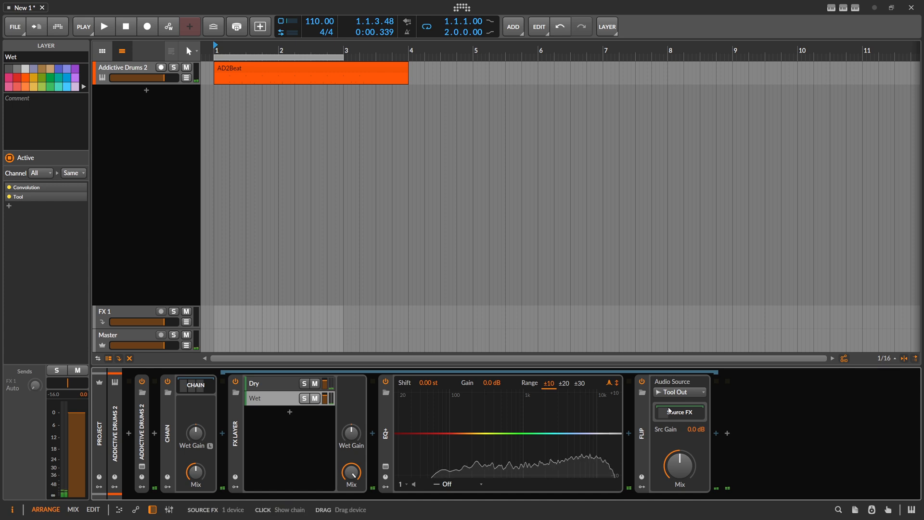
mouse_move(532, 425)
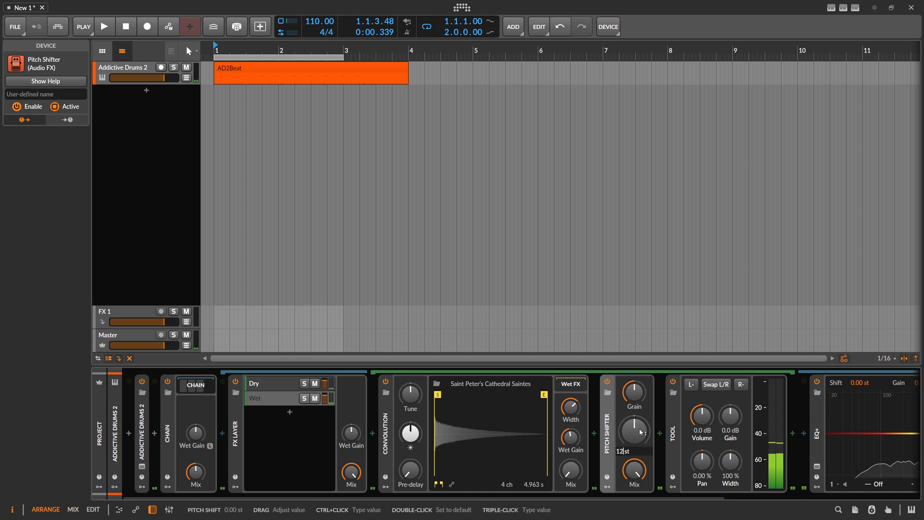
- During playback, set Pitch Shifter to 10.85 st and place an EQ+ bell boost near 526 Hz
left_click_drag(635, 433, 635, 425)
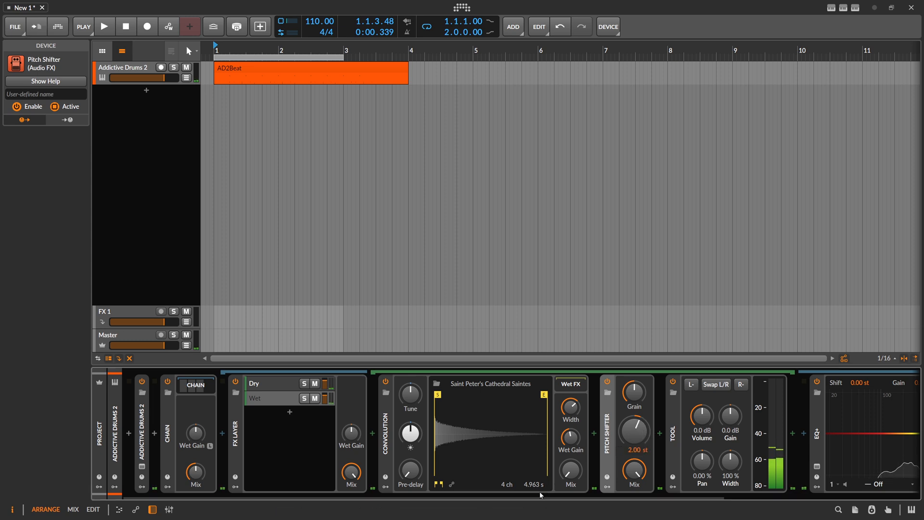
left_click(107, 25)
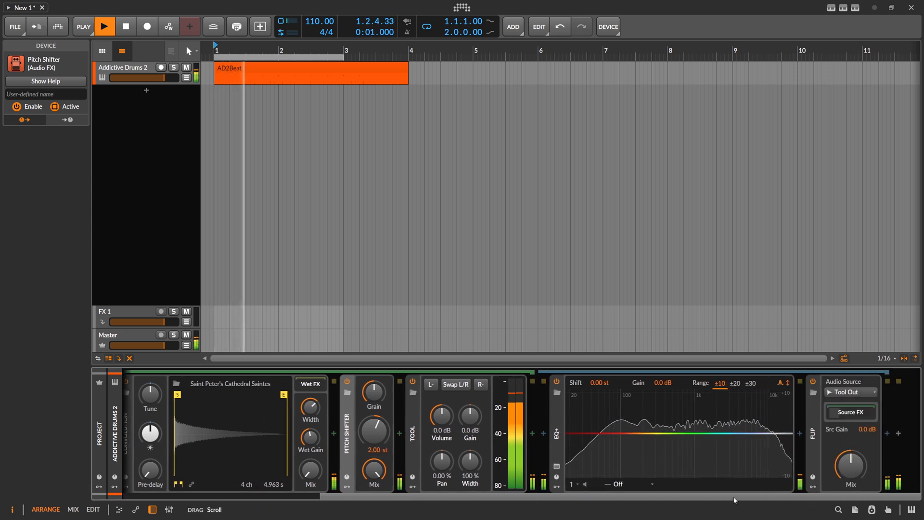
left_click(684, 406)
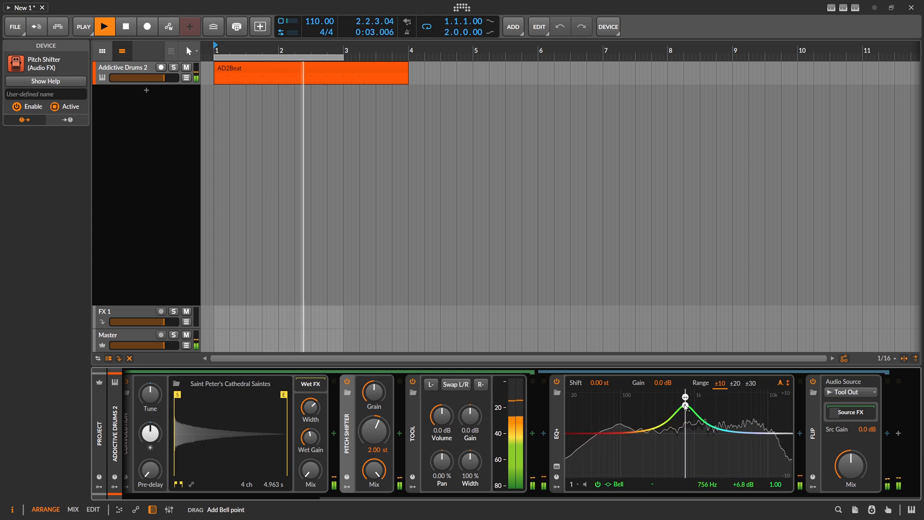
left_click_drag(373, 431, 373, 413)
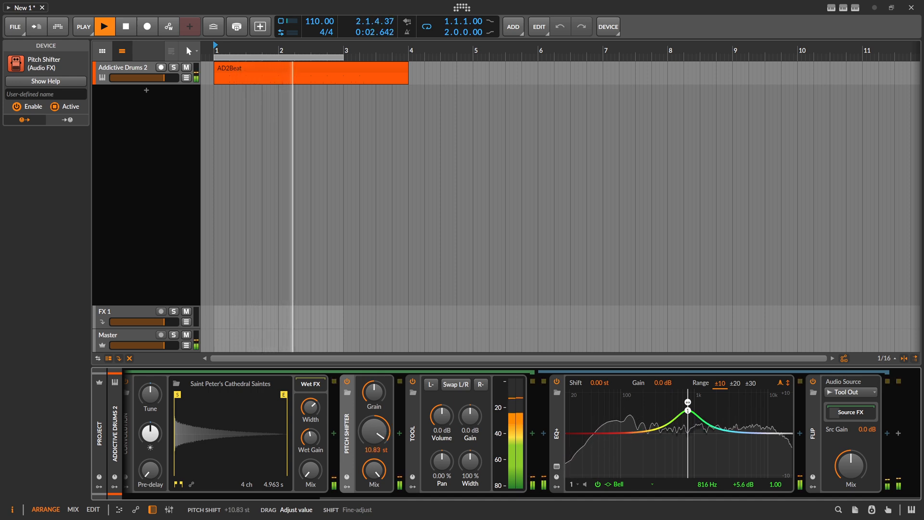
left_click_drag(687, 419, 738, 409)
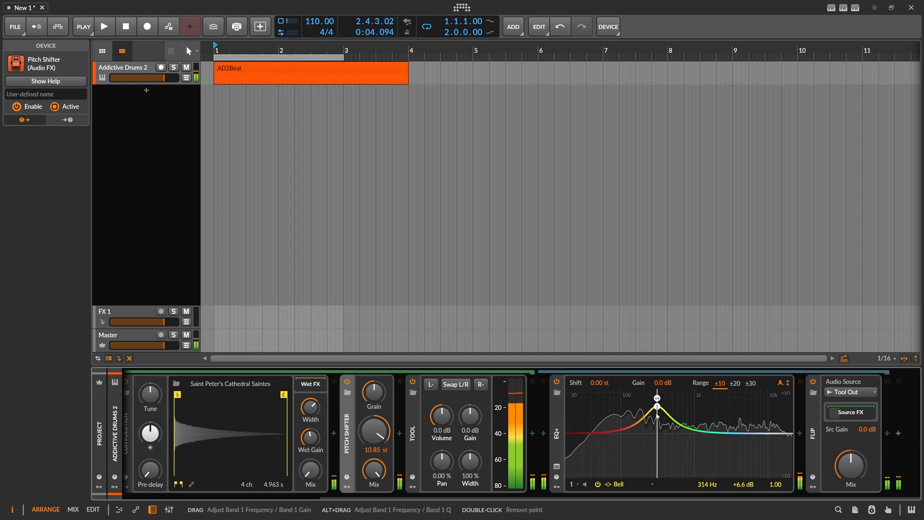
left_click_drag(657, 402, 662, 412)
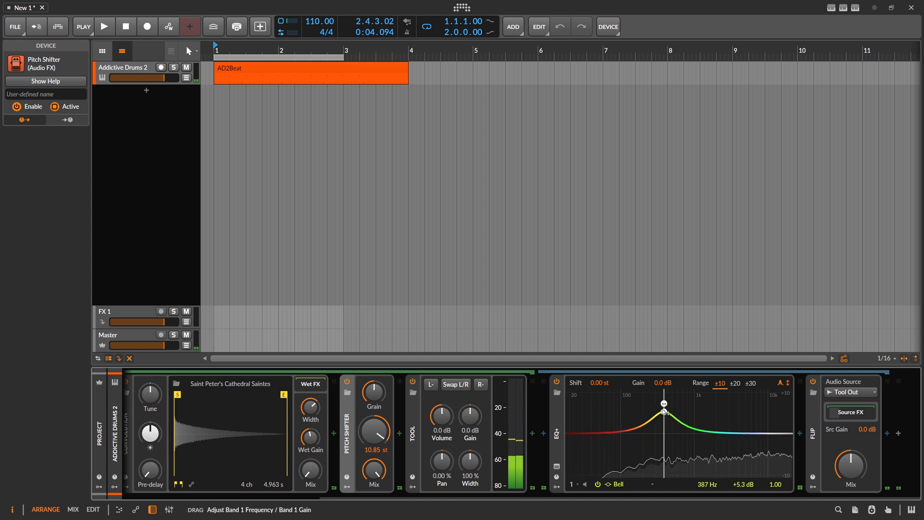
left_click_drag(664, 412, 673, 407)
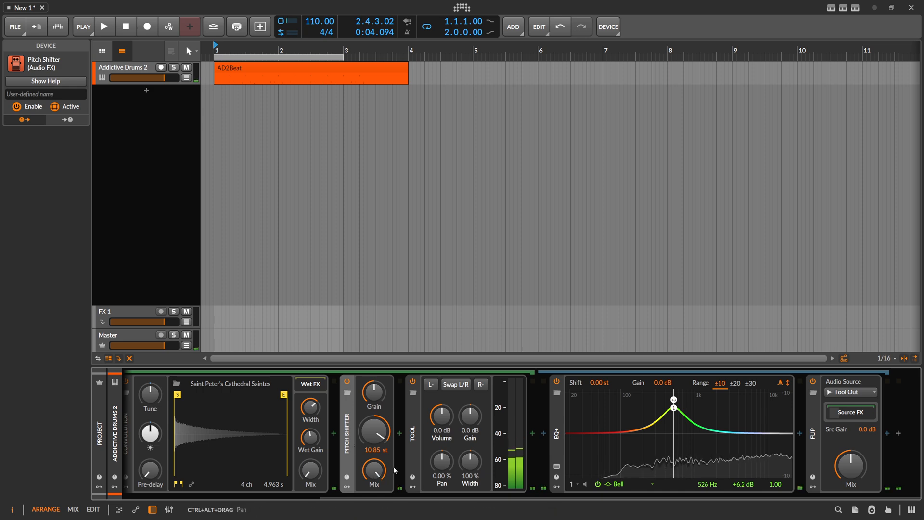
mouse_move(365, 439)
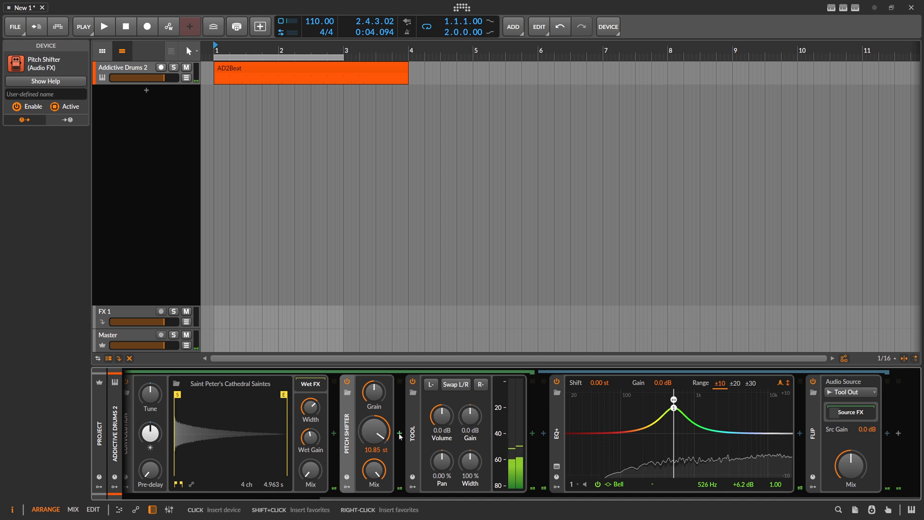
- Pan the Tool fully to one side and add an EQ+ bell cut of about 10 dB near 2.44 kHz
left_click_drag(673, 406, 670, 410)
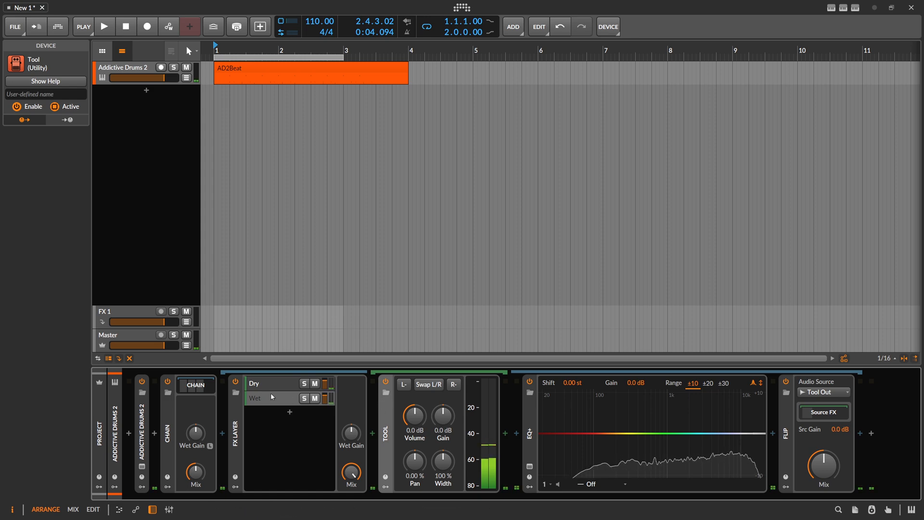
left_click_drag(414, 459, 414, 478)
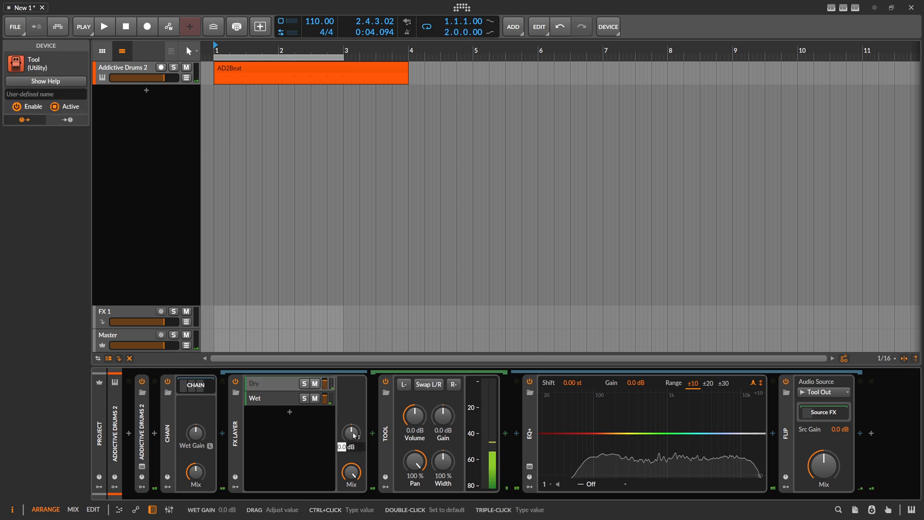
left_click_drag(351, 434, 352, 439)
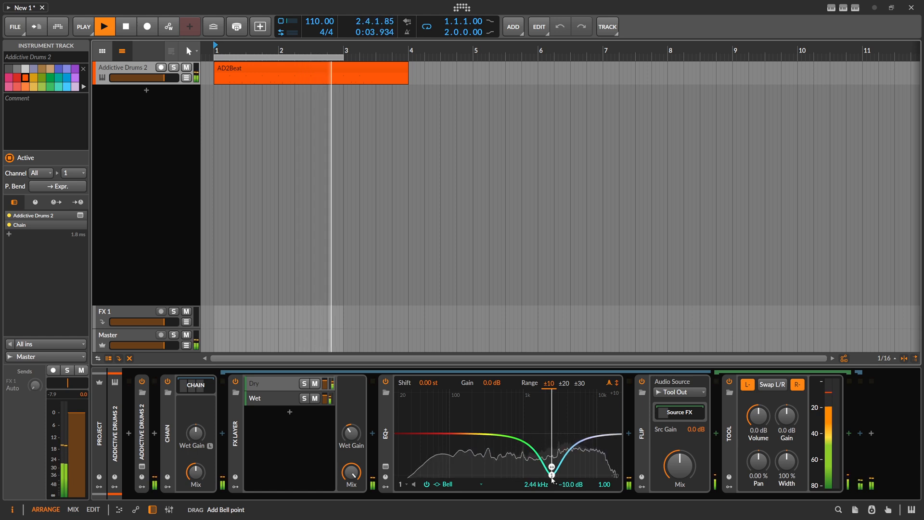
- Raise the bell near 5.1 kHz, pan the Wet Tool to -100%, and add a Dry EQ+ bell
left_click_drag(553, 474, 545, 398)
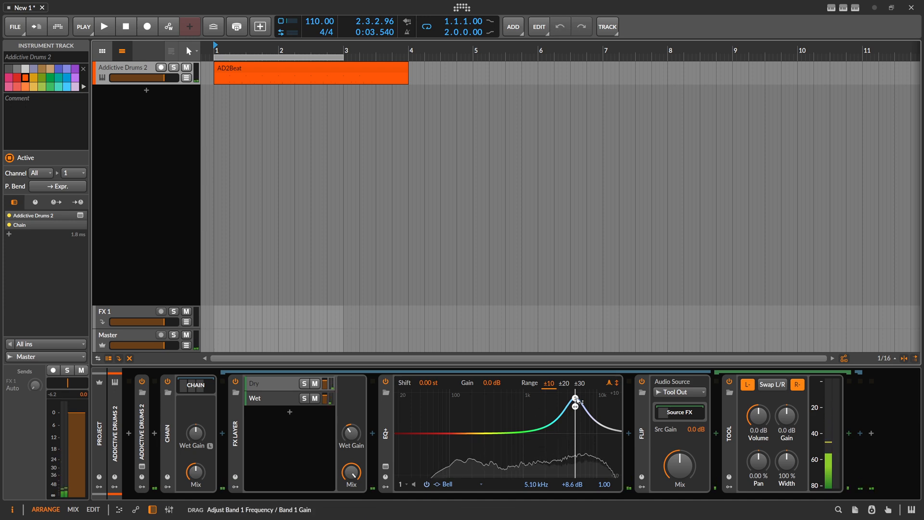
left_click_drag(575, 399, 570, 473)
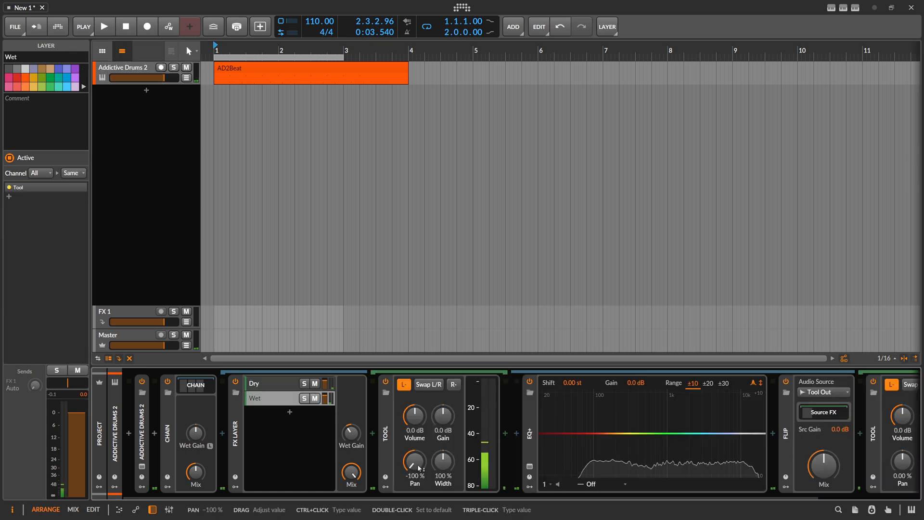
left_click(404, 384)
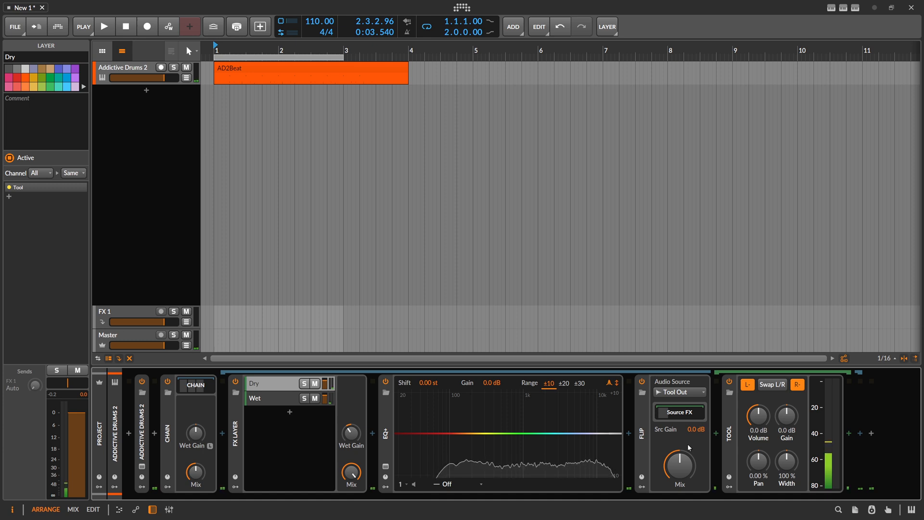
left_click(798, 385)
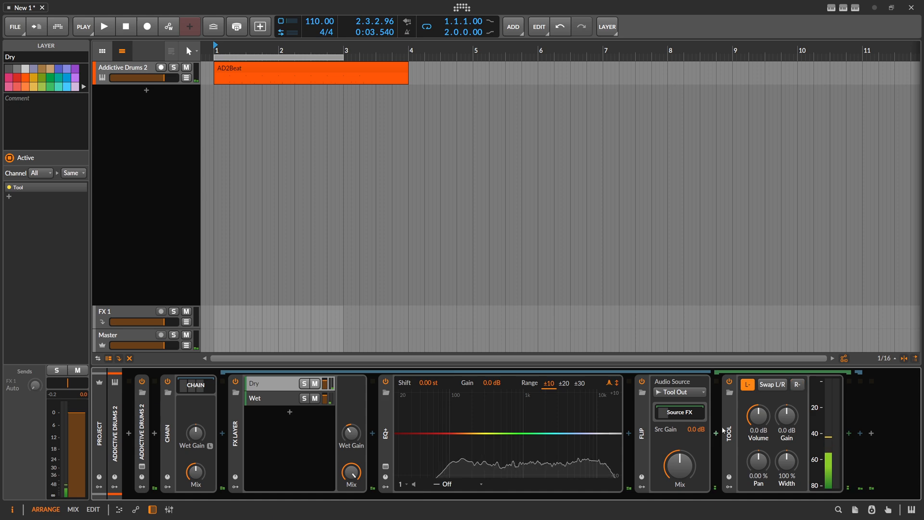
left_click(105, 27)
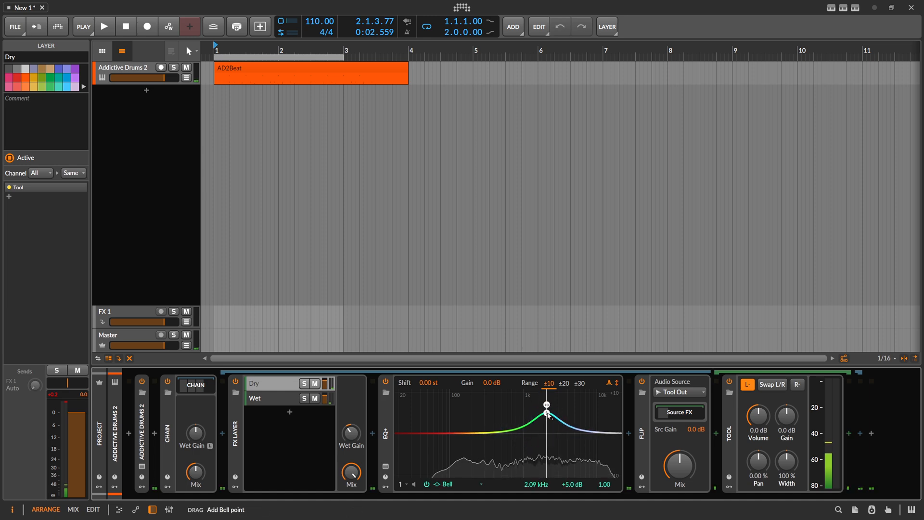
- Sweep the first bell to a 114 Hz boost, then add boosts near 236 Hz and 4.27 kHz
left_click_drag(546, 404, 547, 425)
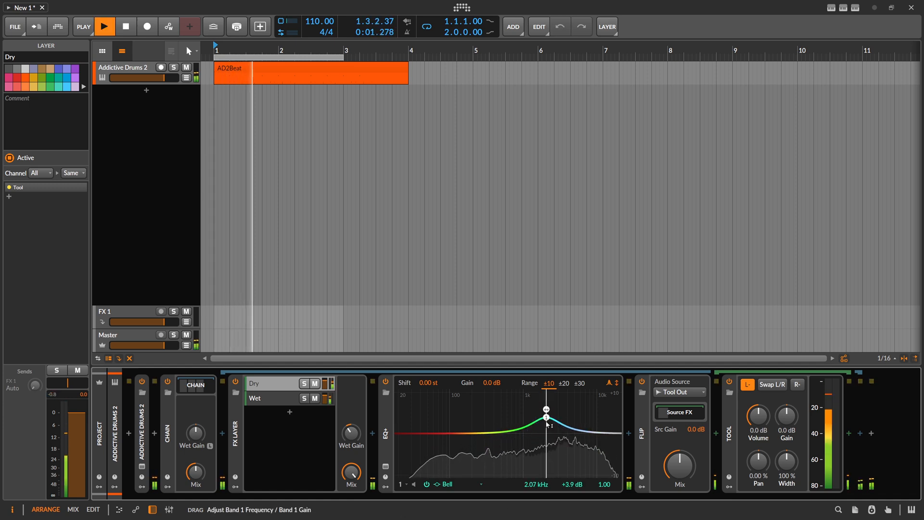
left_click_drag(544, 416, 559, 438)
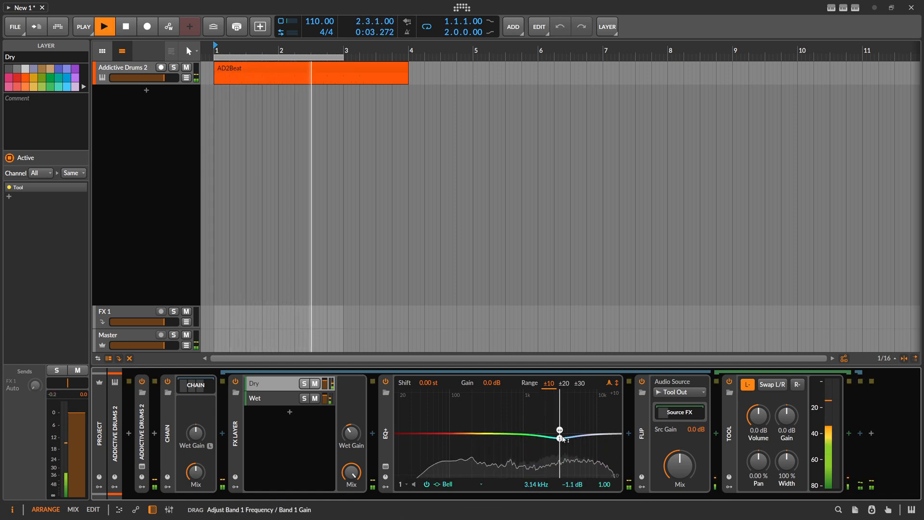
left_click_drag(560, 438, 452, 393)
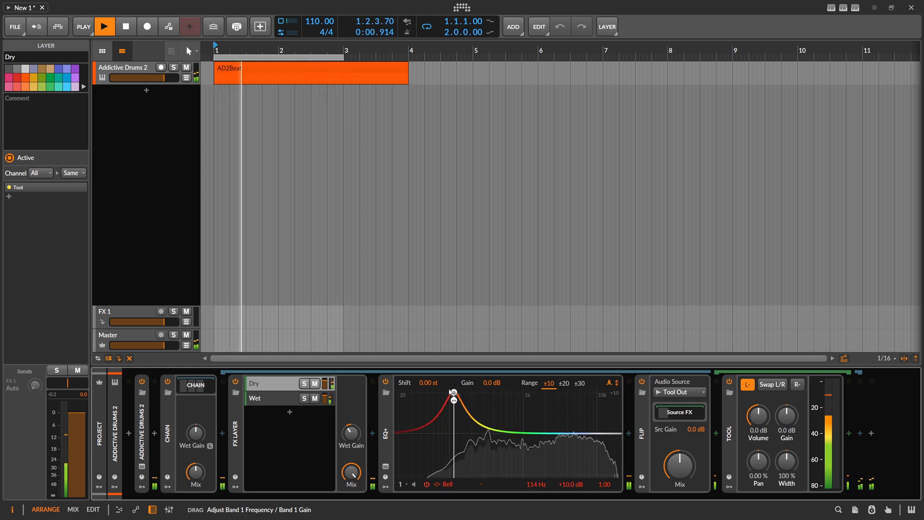
left_click_drag(452, 399, 476, 413)
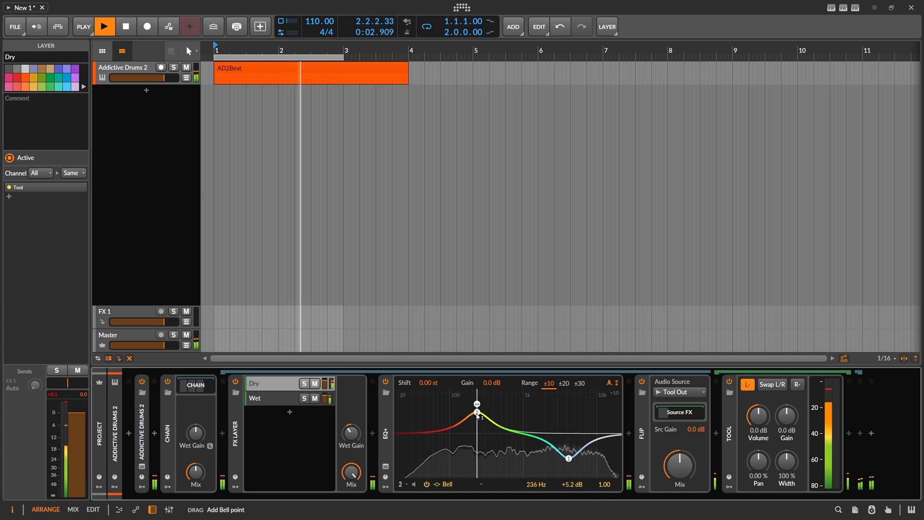
left_click_drag(476, 413, 567, 412)
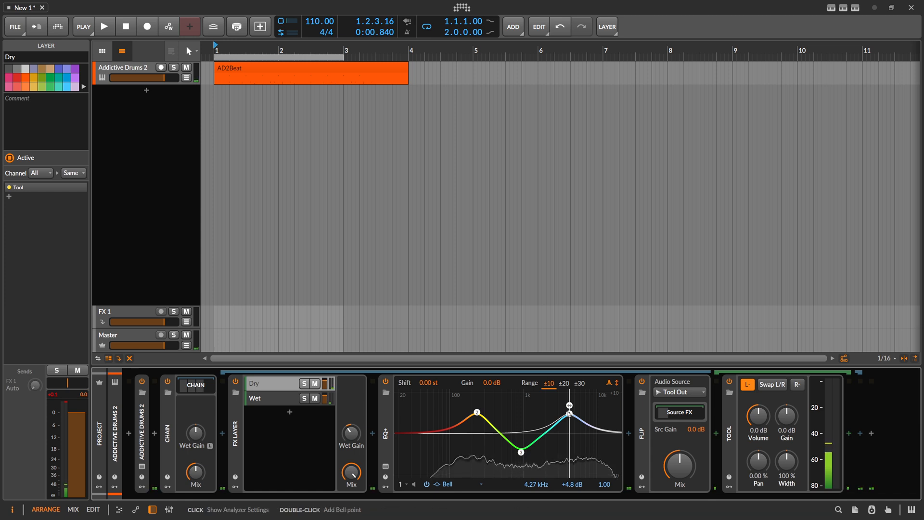
mouse_move(568, 414)
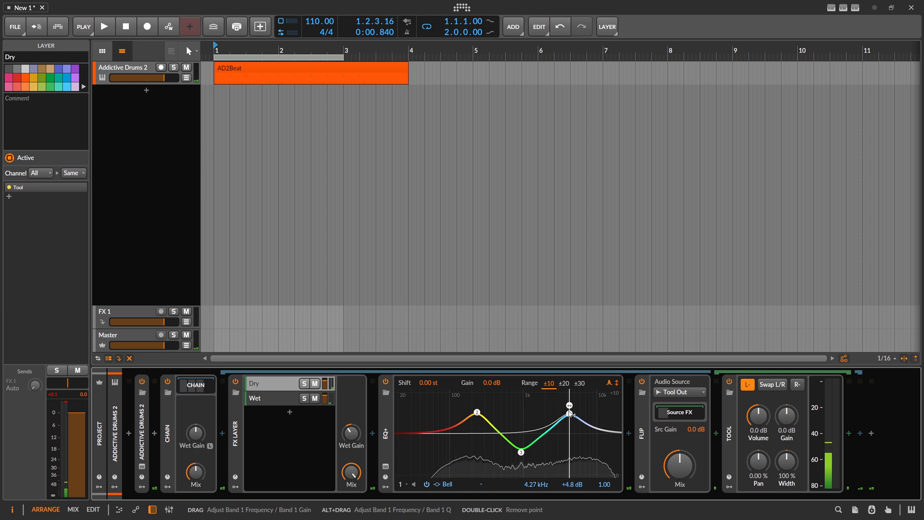
- View the Wet layer's device chain, then inspect the flat EQ+ with no bell bands
left_click(254, 398)
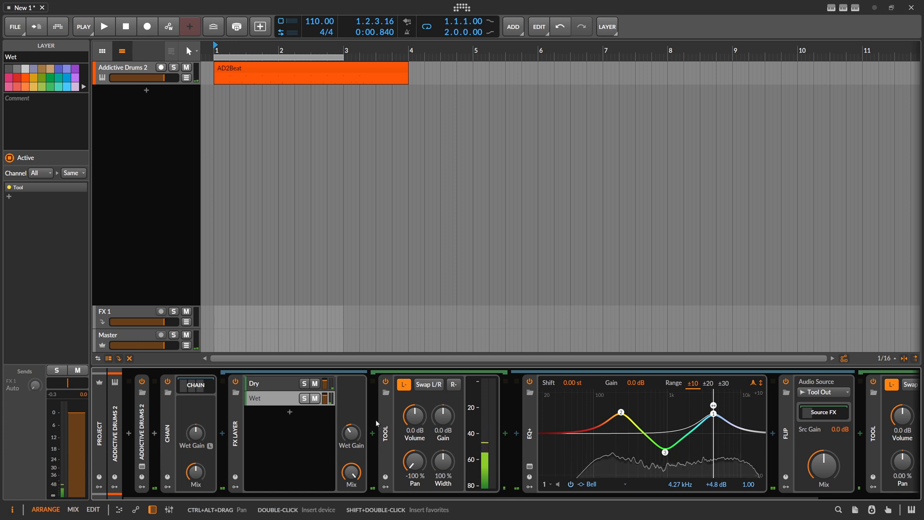
left_click_drag(664, 452, 666, 452)
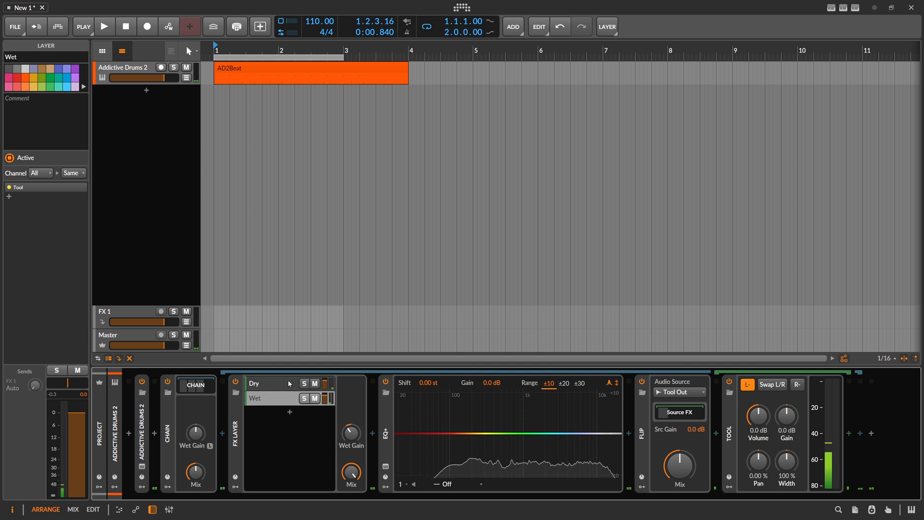
mouse_move(506, 439)
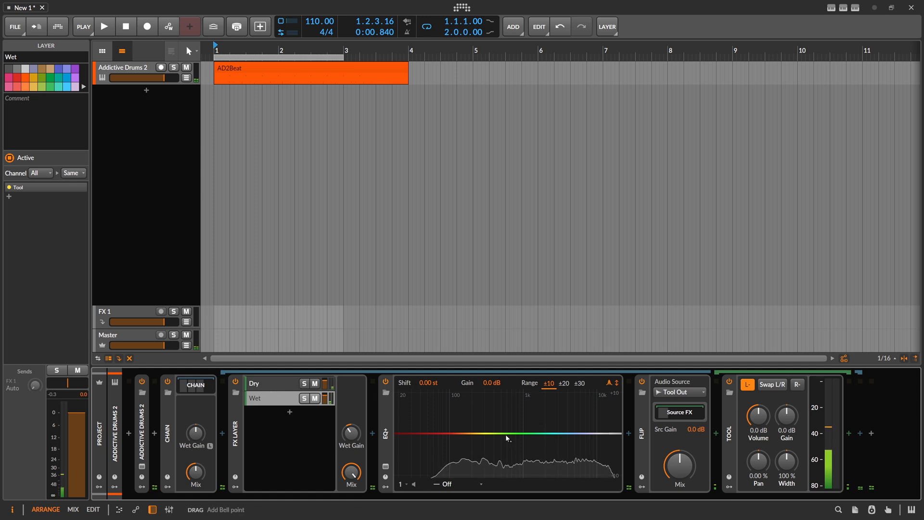
left_click(501, 437)
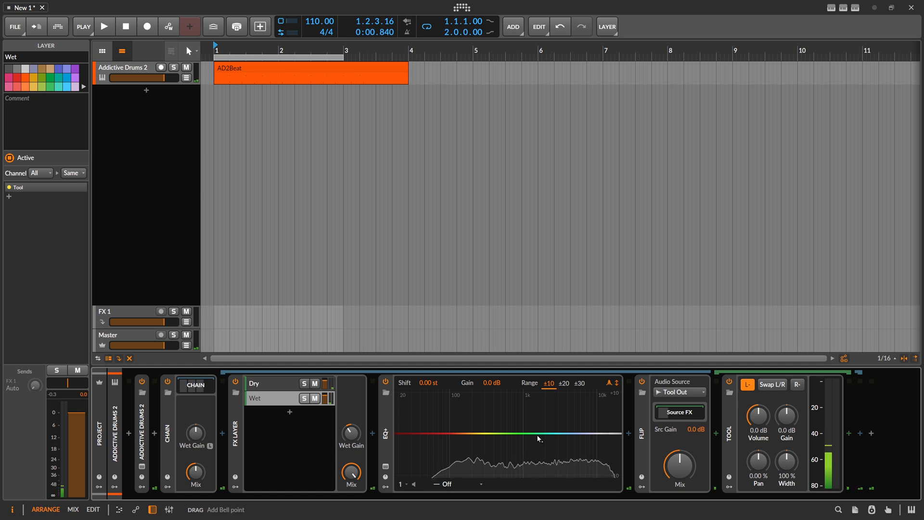
mouse_move(550, 445)
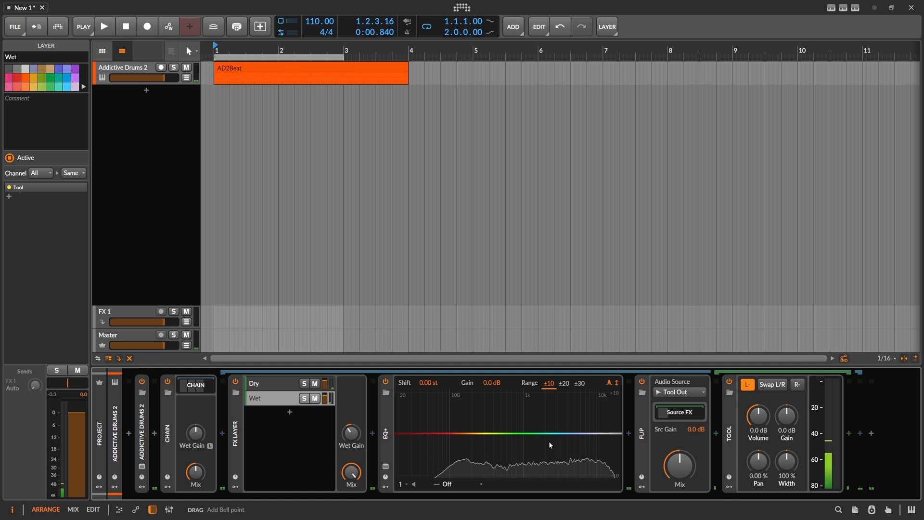